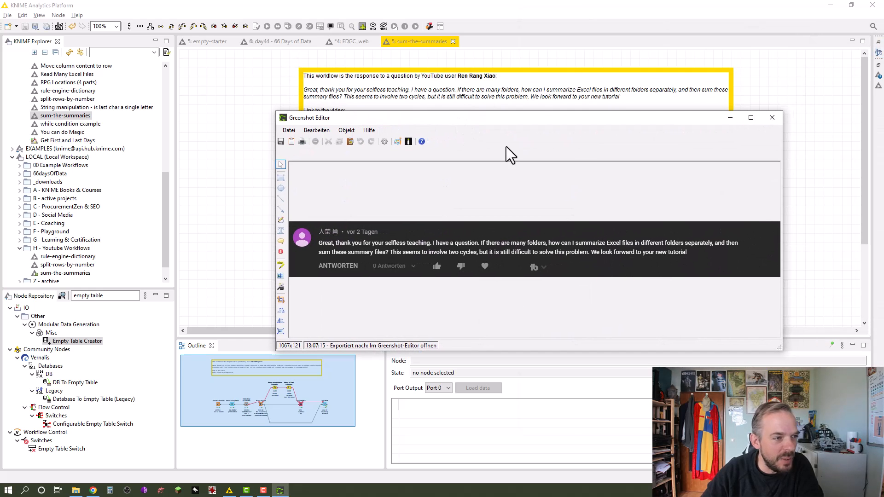
mouse_move(499, 210)
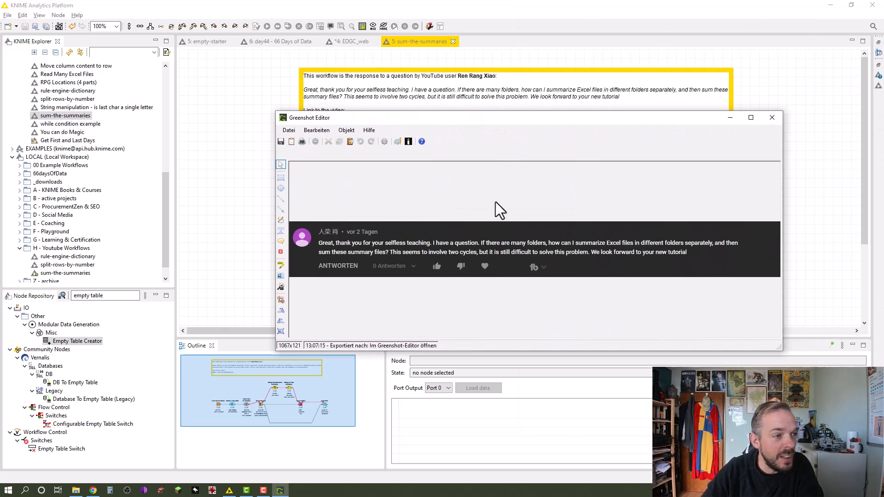
mouse_move(383, 189)
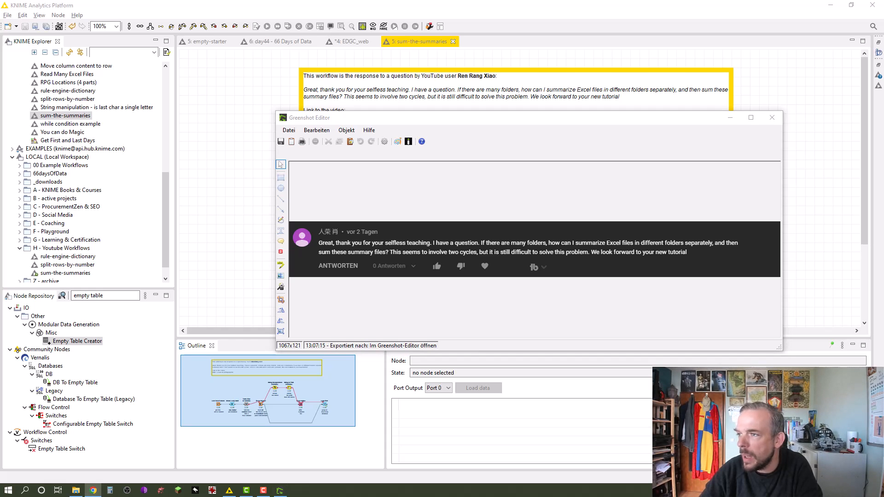
mouse_move(610, 317)
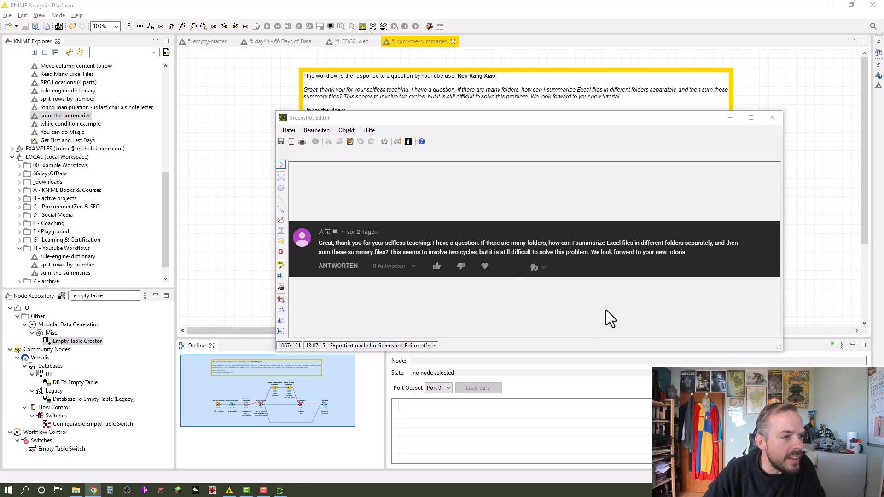
mouse_move(565, 329)
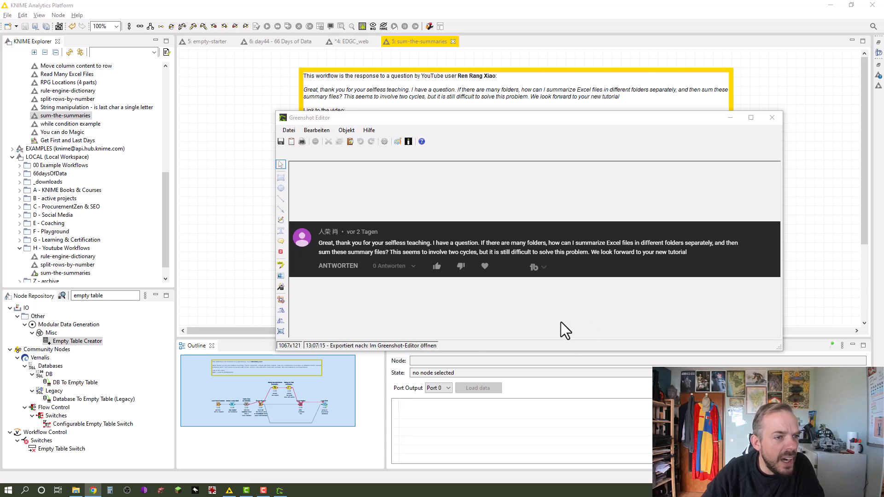
mouse_move(586, 314)
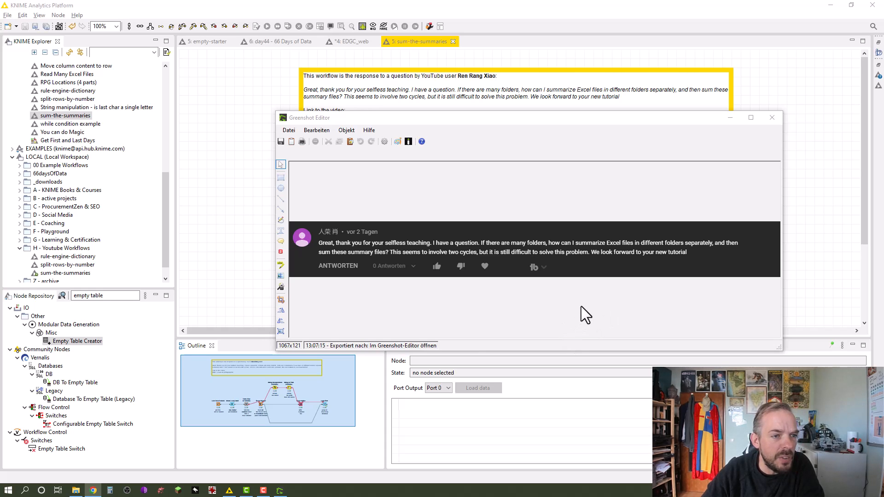
mouse_move(590, 313)
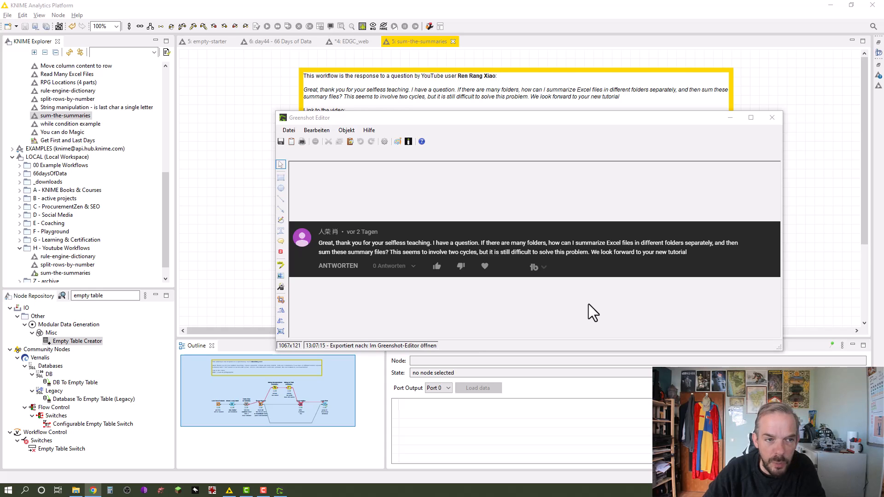
mouse_move(660, 233)
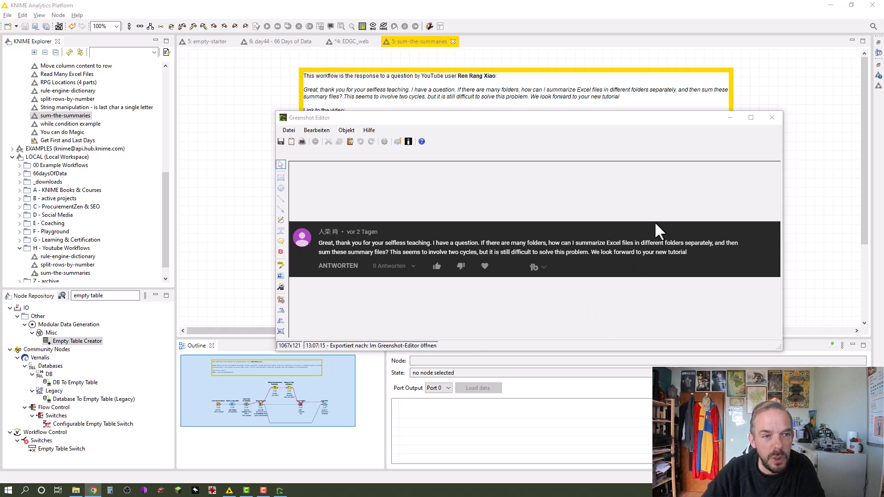
Step: Close the Greenshot question screenshot to reveal the sum-the-summaries loop workflow
left_click(771, 118)
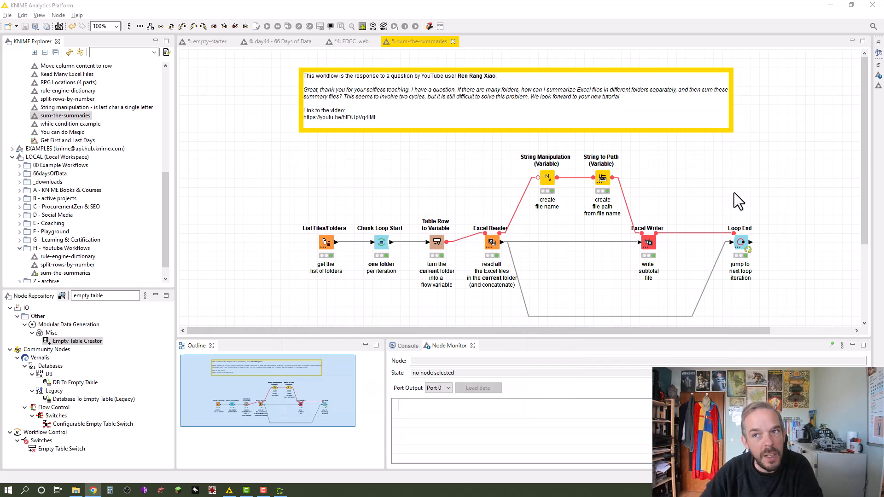
mouse_move(750, 186)
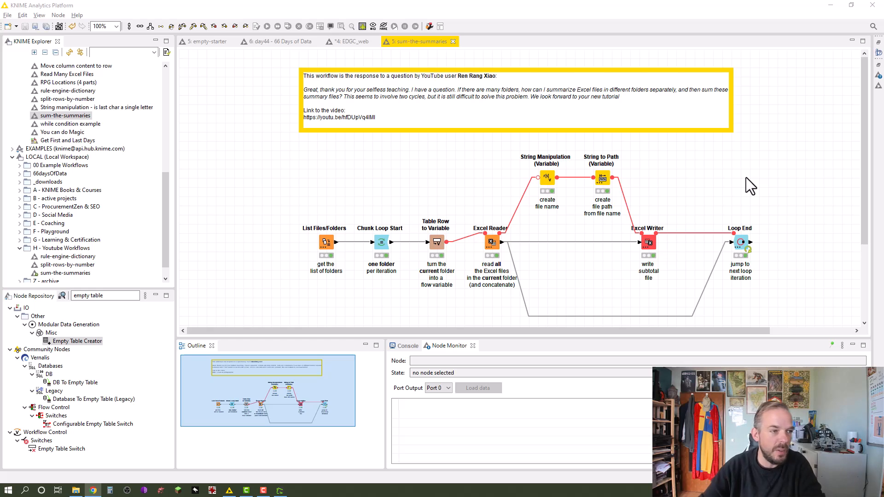
mouse_move(773, 164)
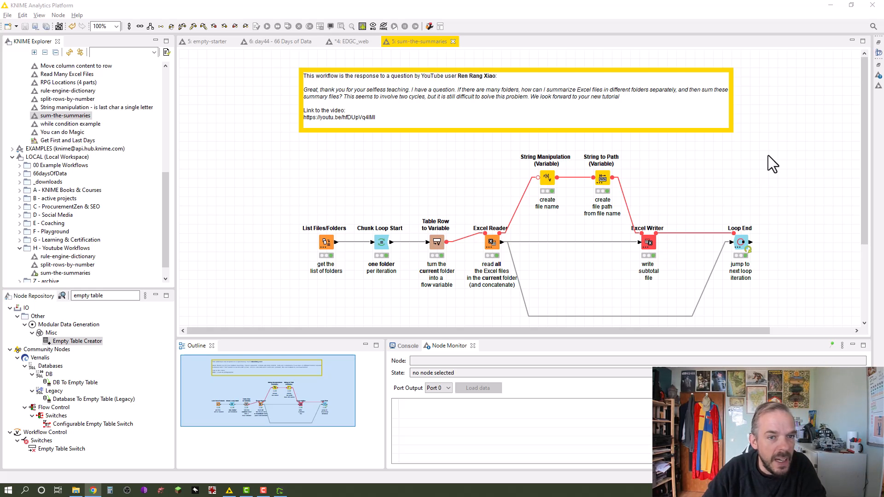
mouse_move(793, 200)
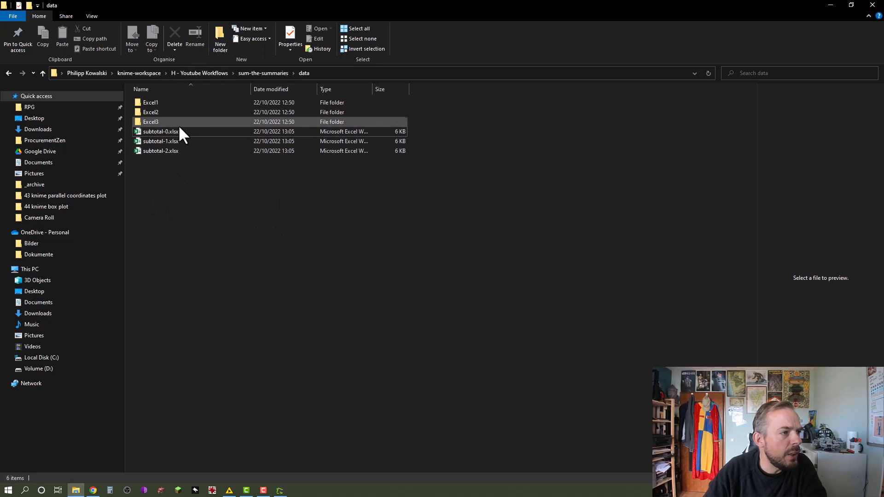
mouse_move(188, 145)
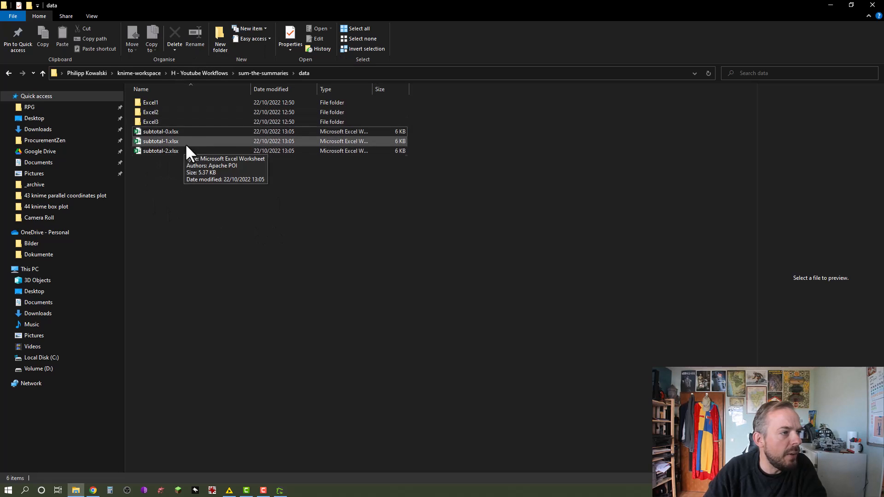
mouse_move(212, 257)
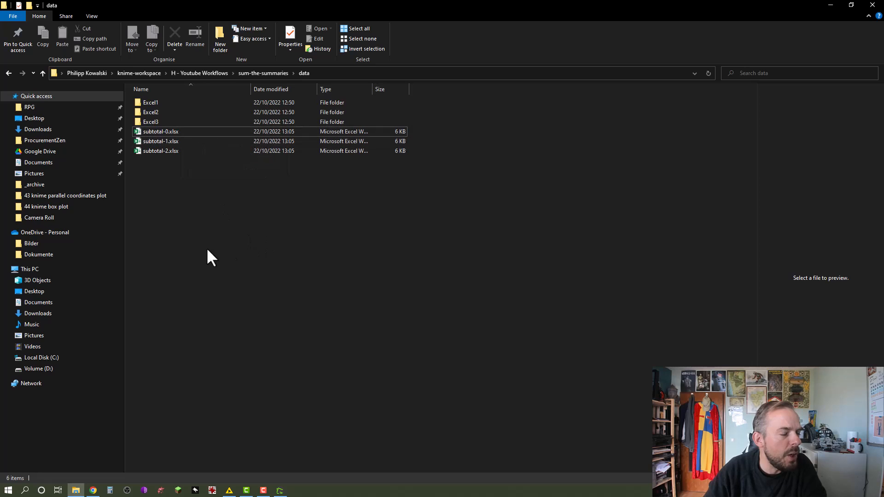
double_click(150, 102)
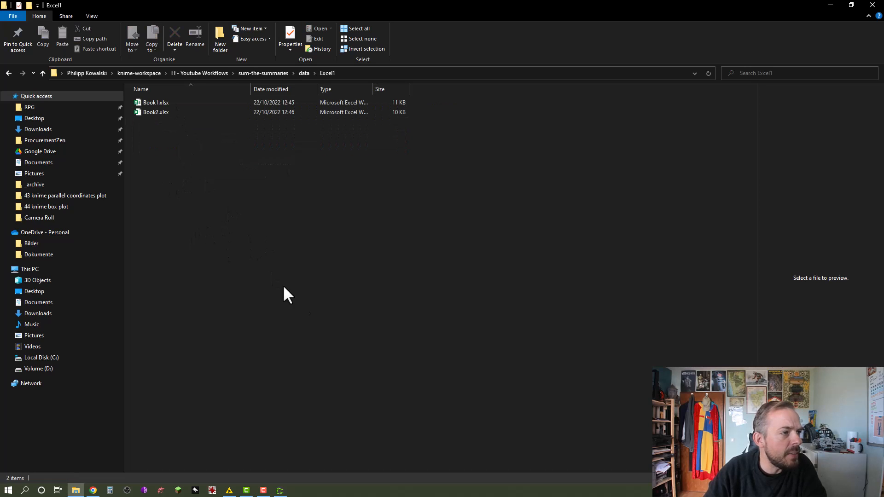
mouse_move(304, 84)
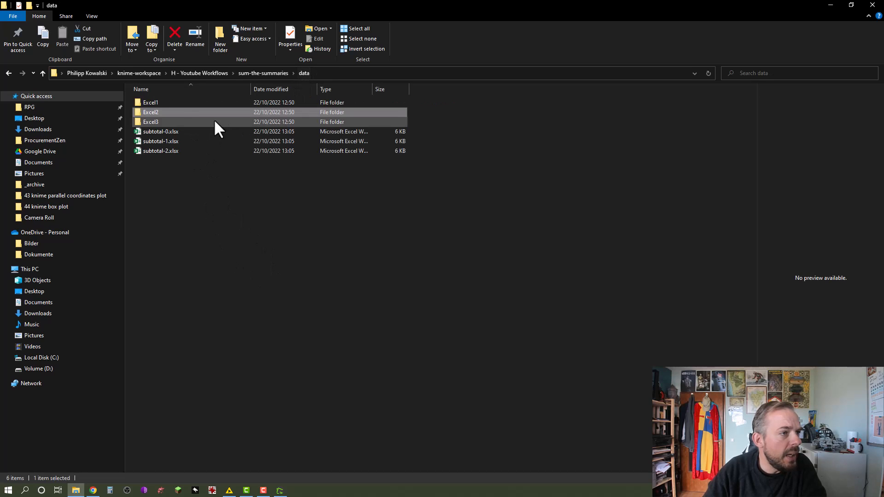
double_click(151, 121)
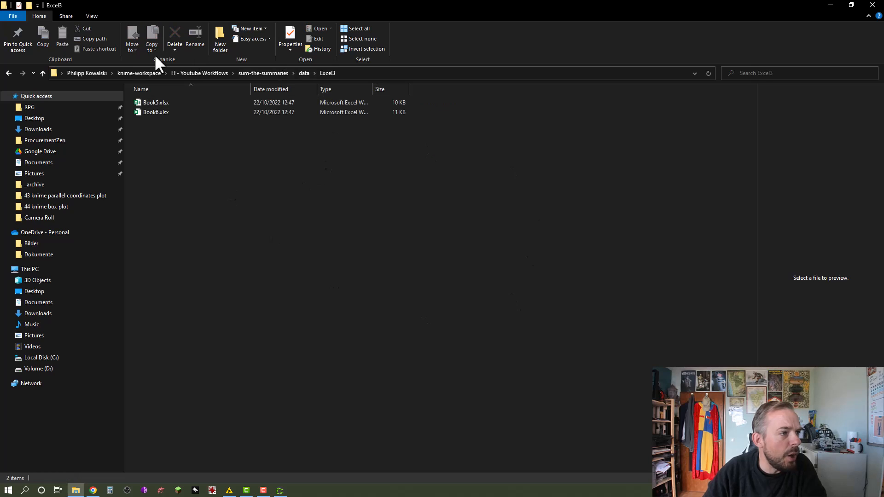
mouse_move(304, 73)
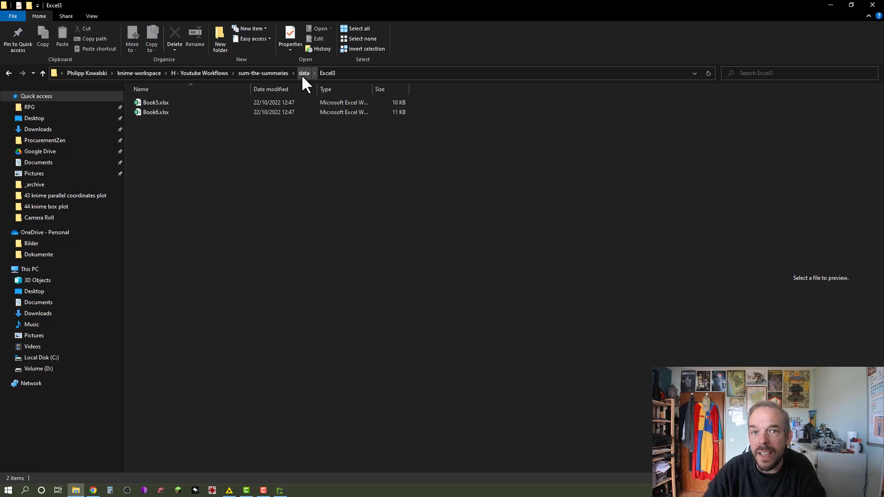
left_click(303, 73)
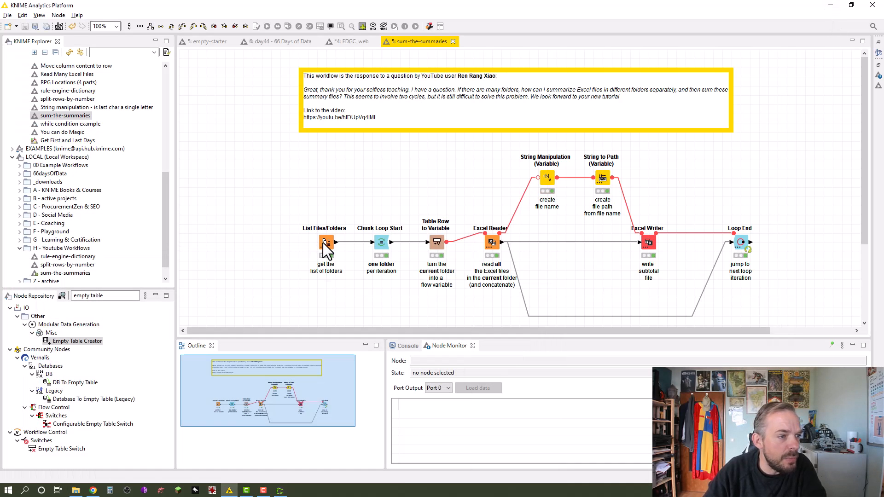
Step: Open the List Files/Folders settings, which list the Excel1–Excel3 folders in the workflow data area
double_click(326, 241)
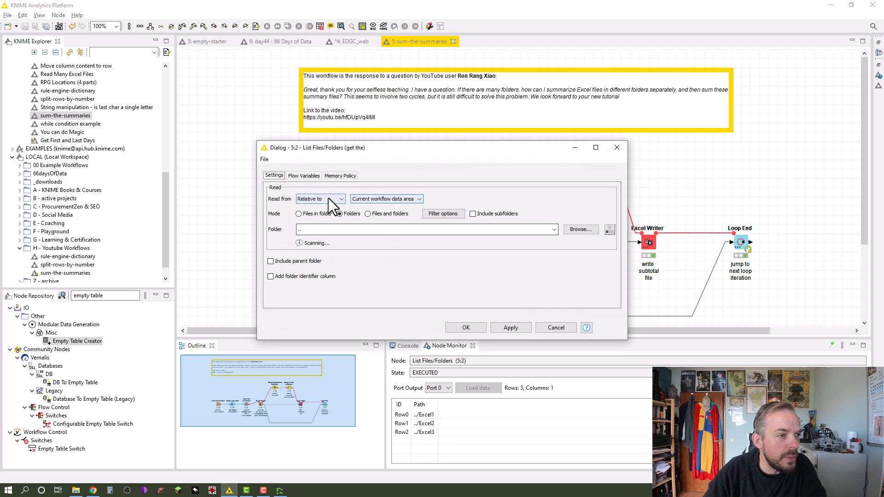
left_click(339, 213)
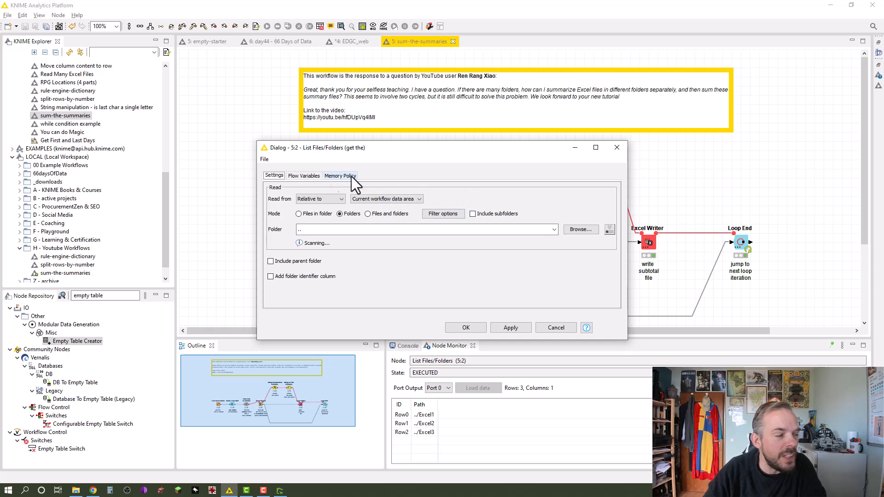
mouse_move(432, 229)
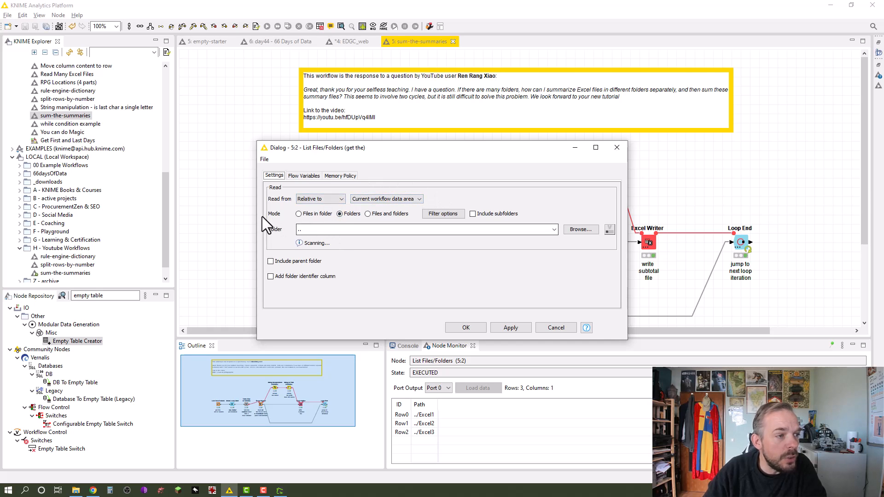
mouse_move(406, 231)
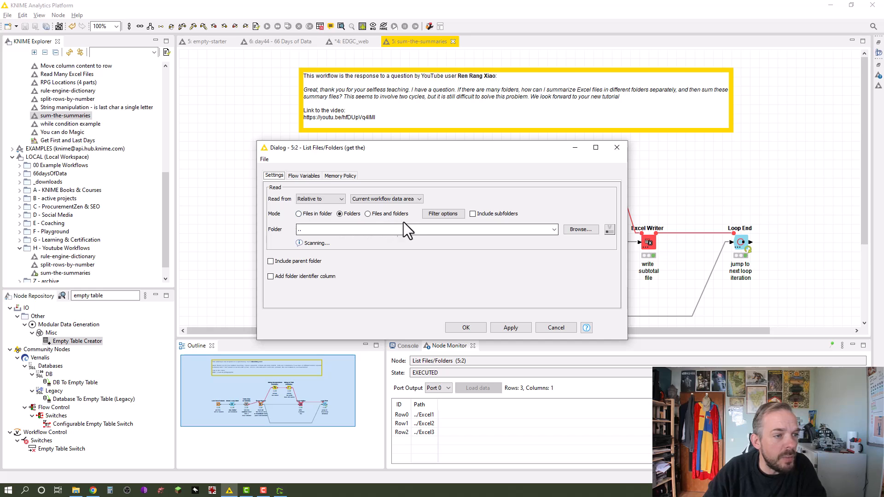
mouse_move(361, 214)
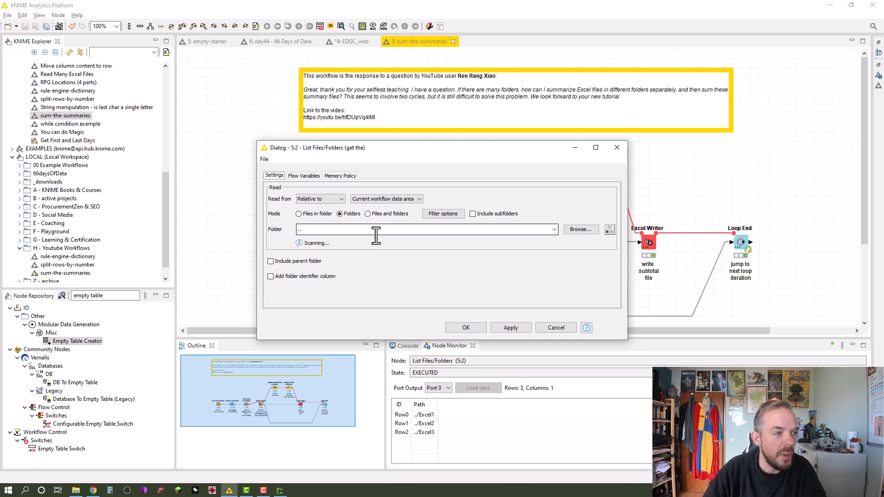
mouse_move(326, 231)
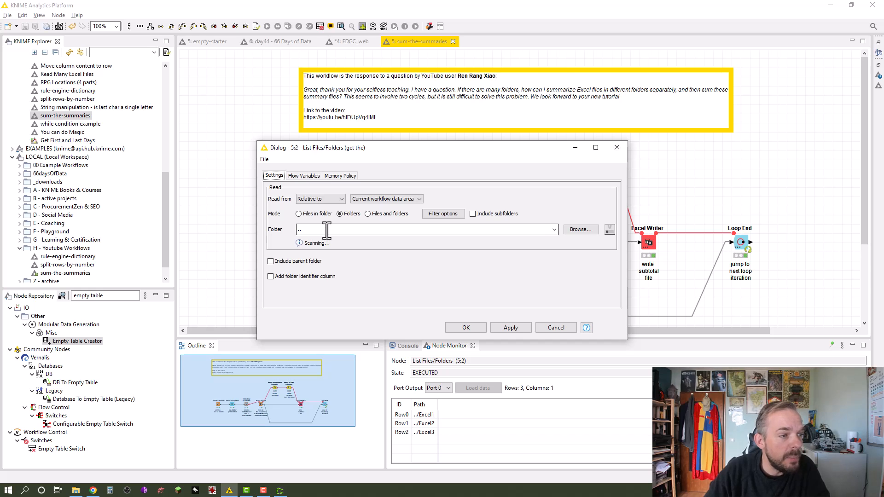
mouse_move(527, 229)
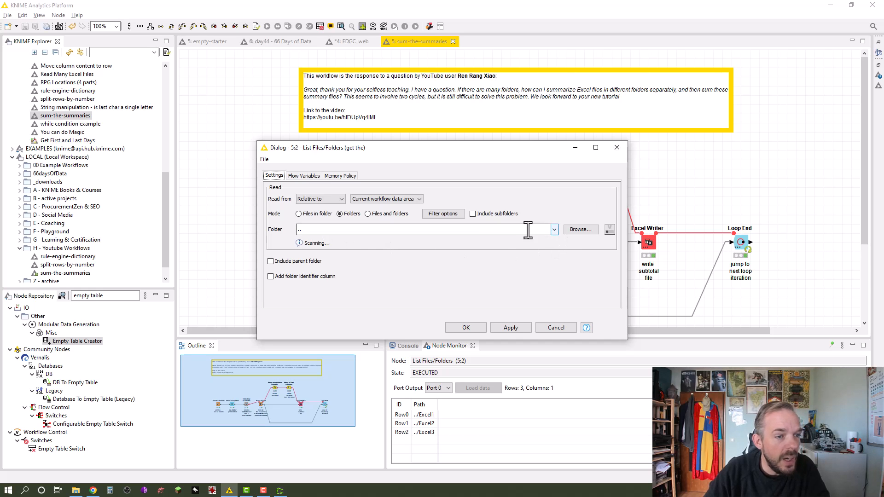
mouse_move(467, 273)
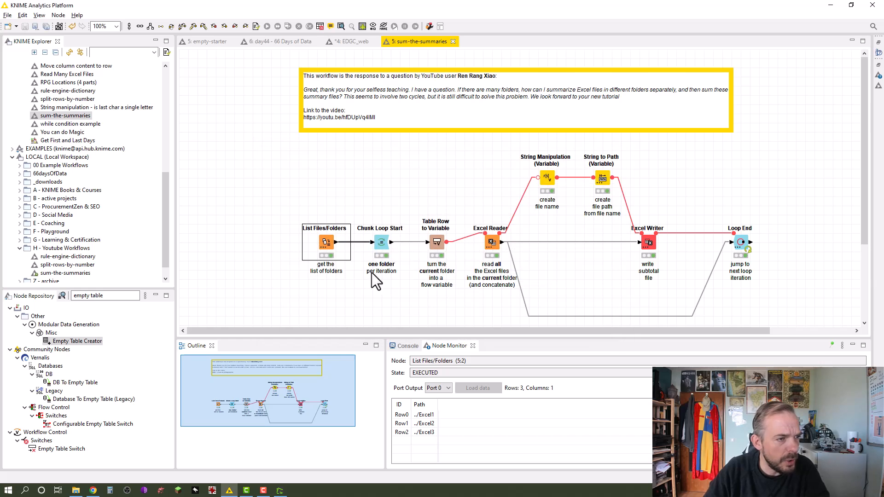
right_click(326, 242)
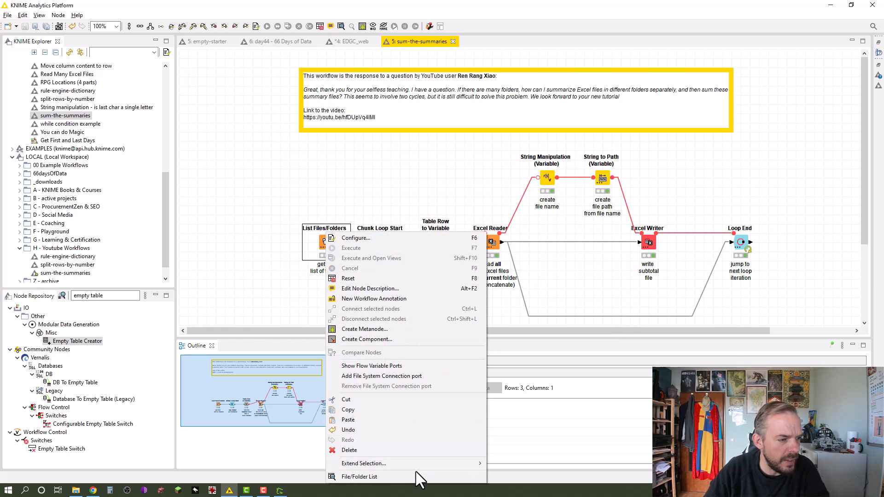
left_click(359, 476)
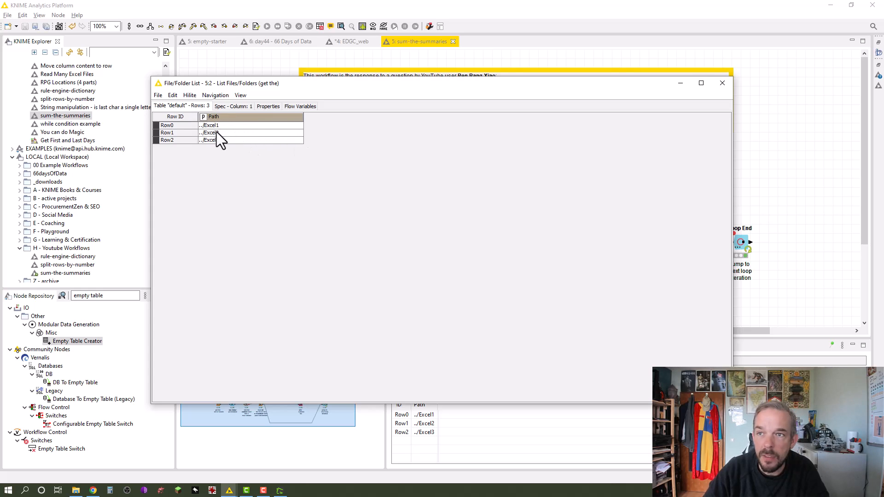
mouse_move(217, 145)
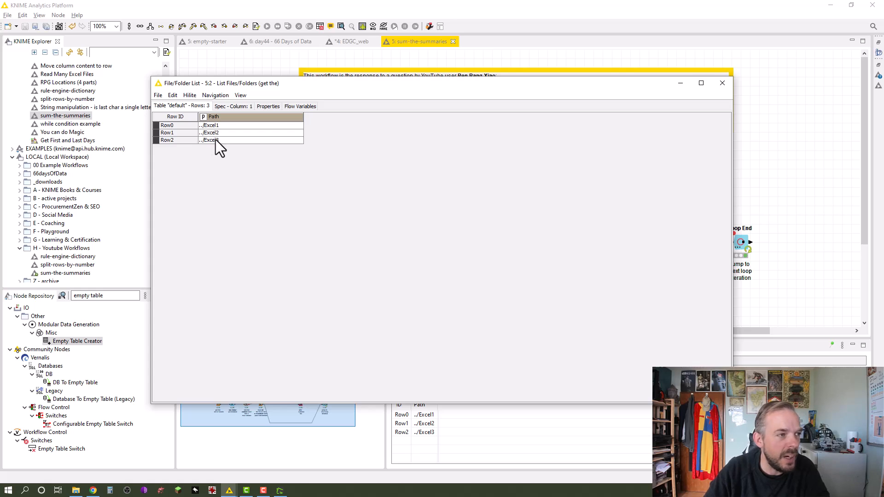
mouse_move(196, 133)
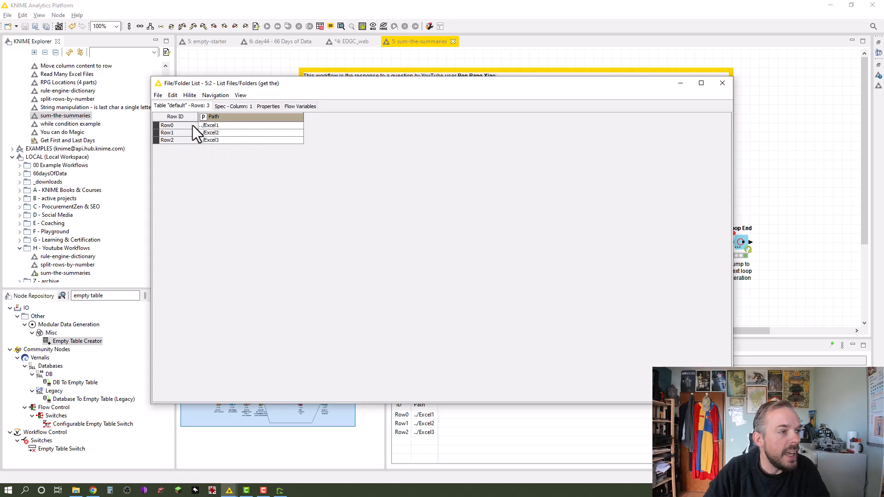
mouse_move(211, 134)
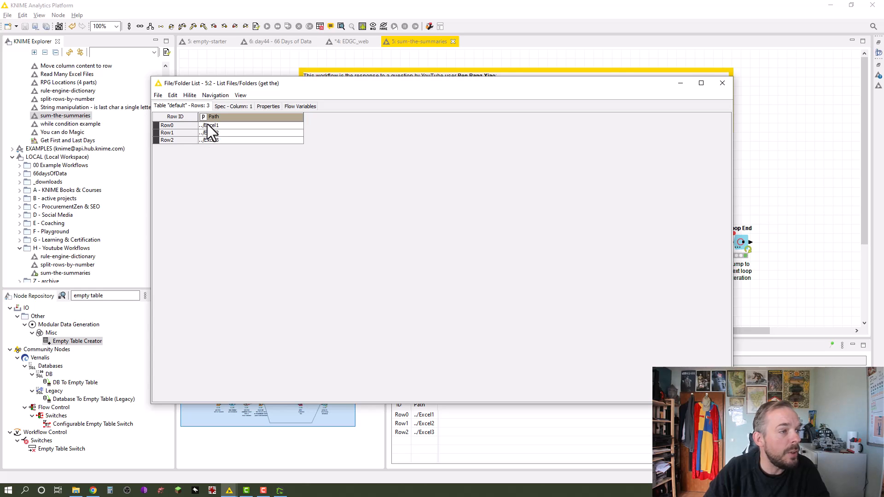
mouse_move(224, 284)
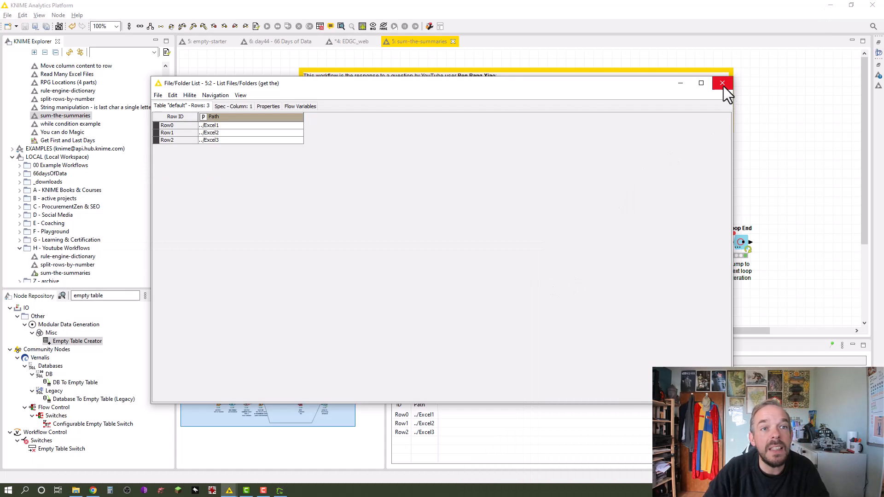
left_click(723, 84)
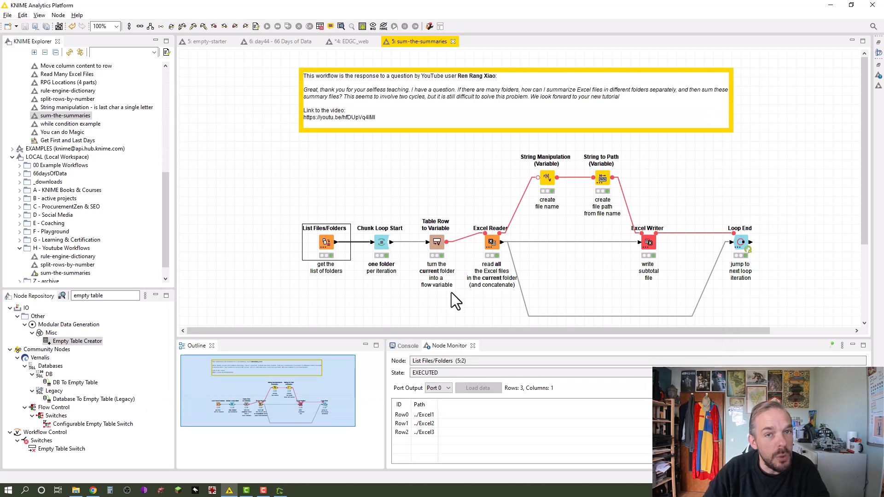
mouse_move(454, 322)
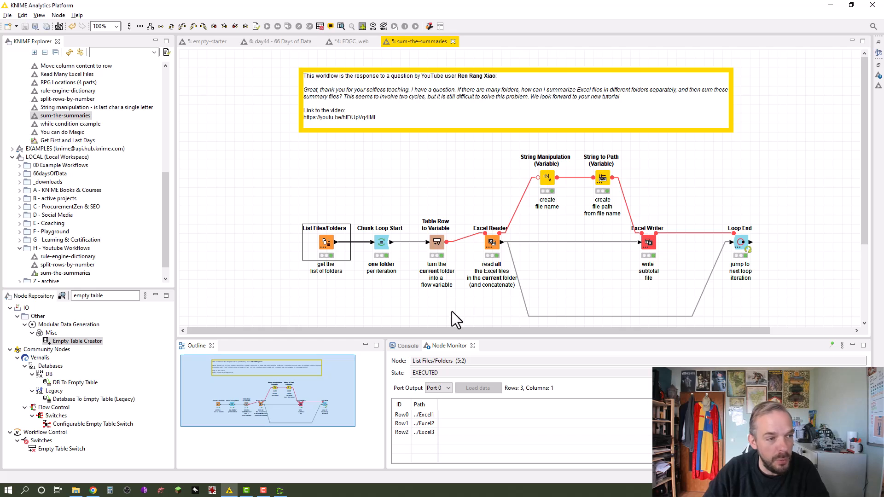
mouse_move(389, 243)
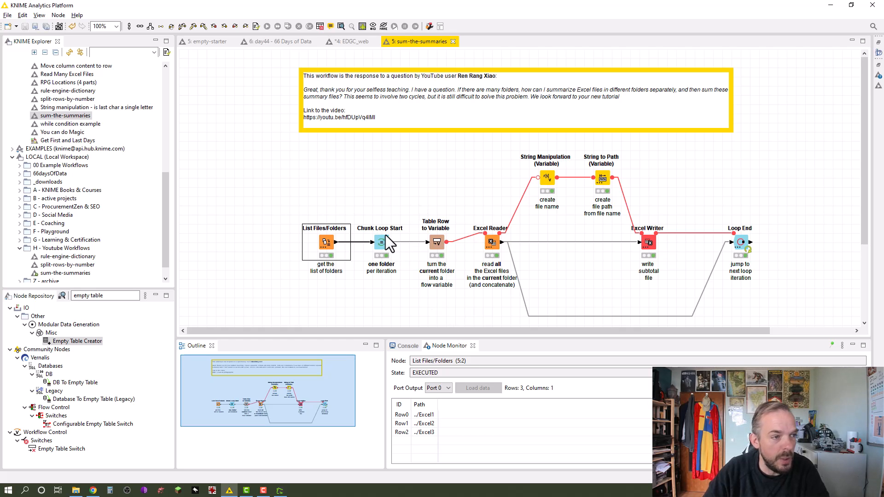
double_click(381, 241)
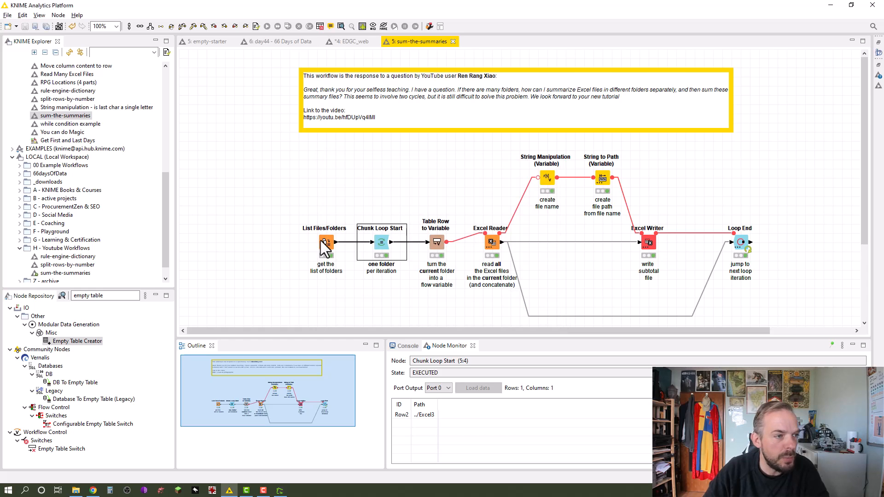
left_click(326, 241)
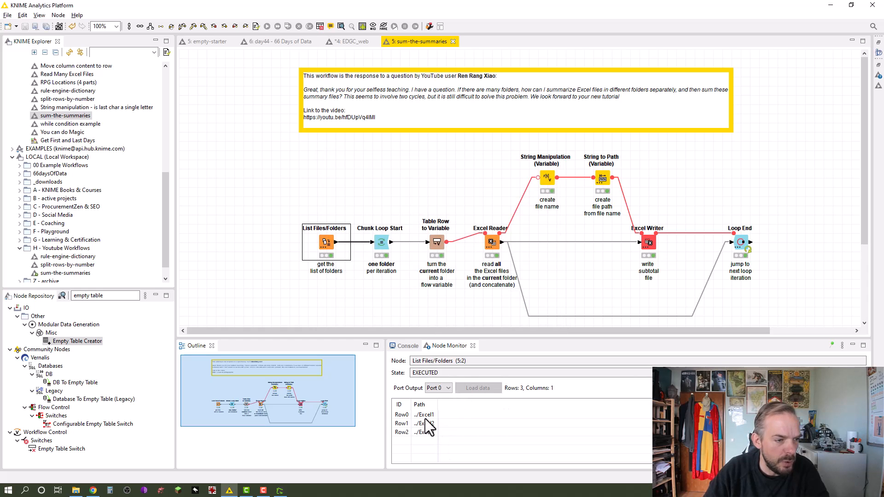
mouse_move(446, 432)
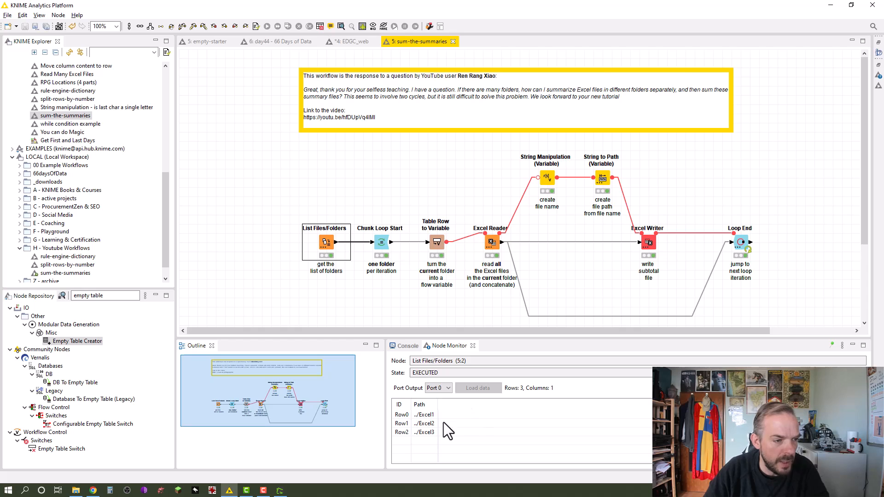
mouse_move(437, 248)
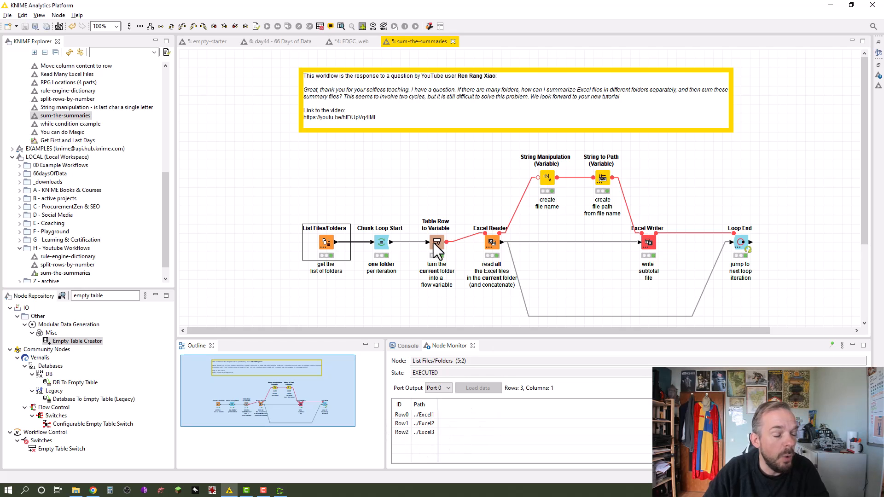
double_click(436, 241)
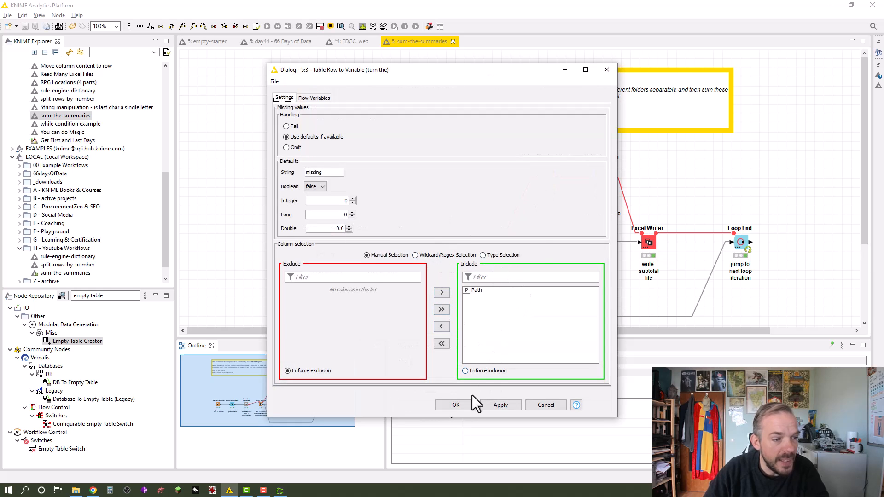
left_click(456, 404)
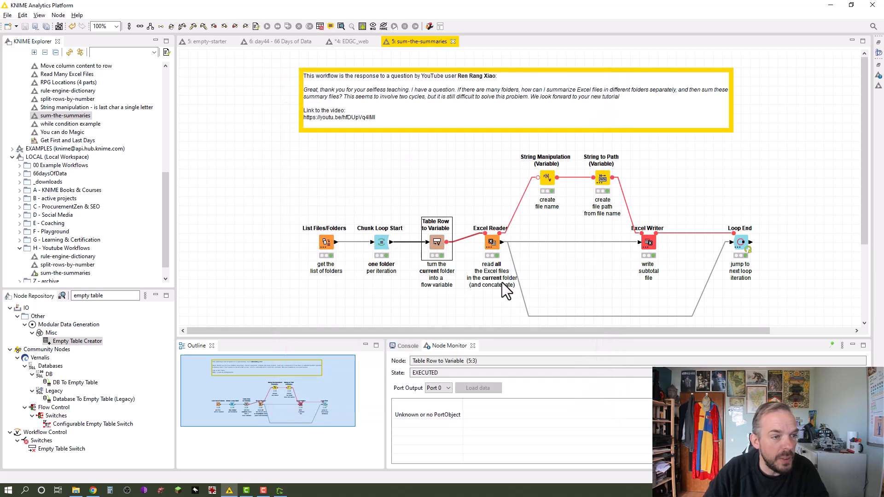
mouse_move(437, 281)
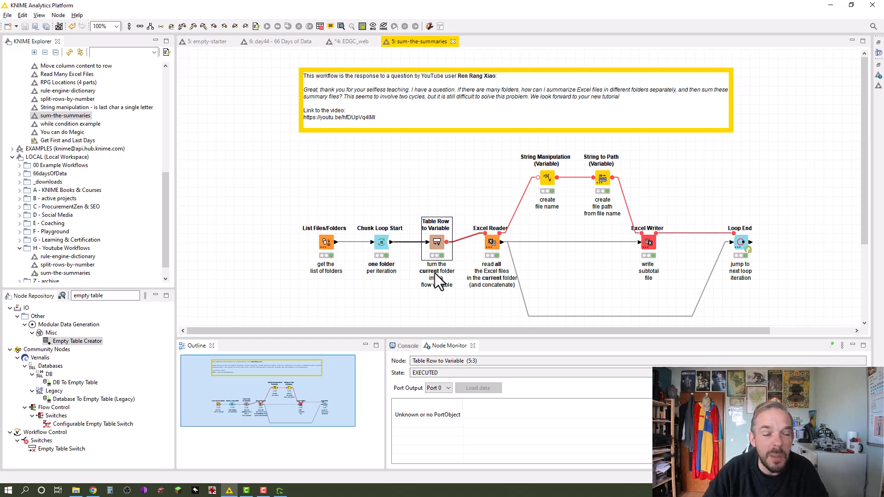
mouse_move(439, 249)
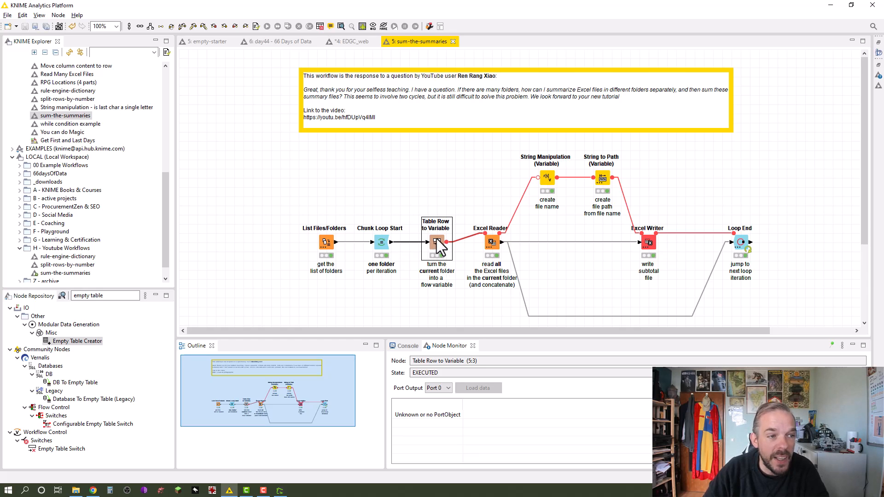
right_click(437, 243)
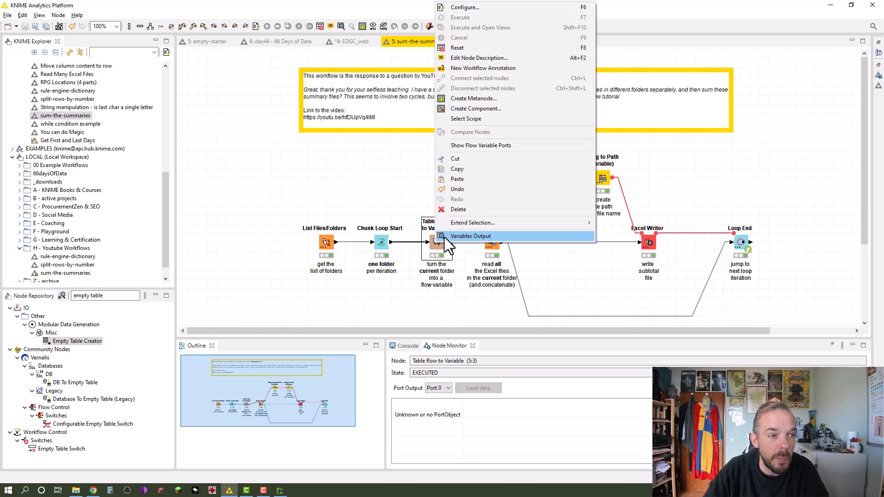
left_click(470, 236)
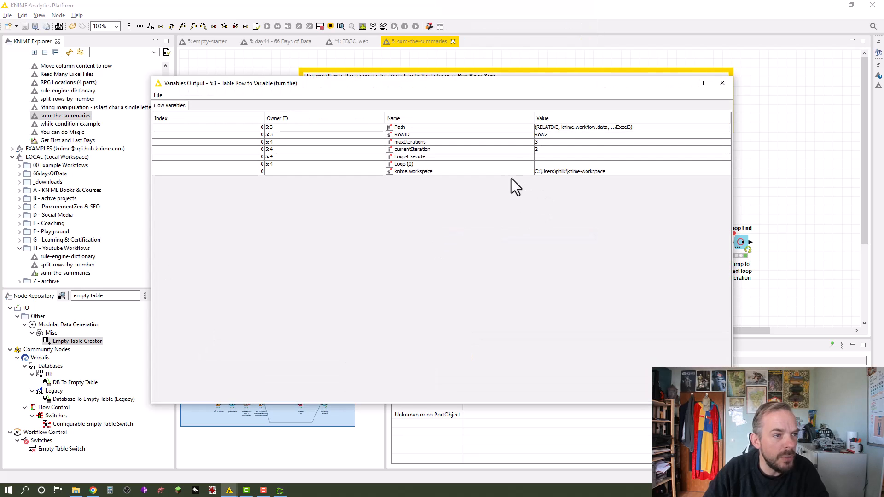
mouse_move(400, 136)
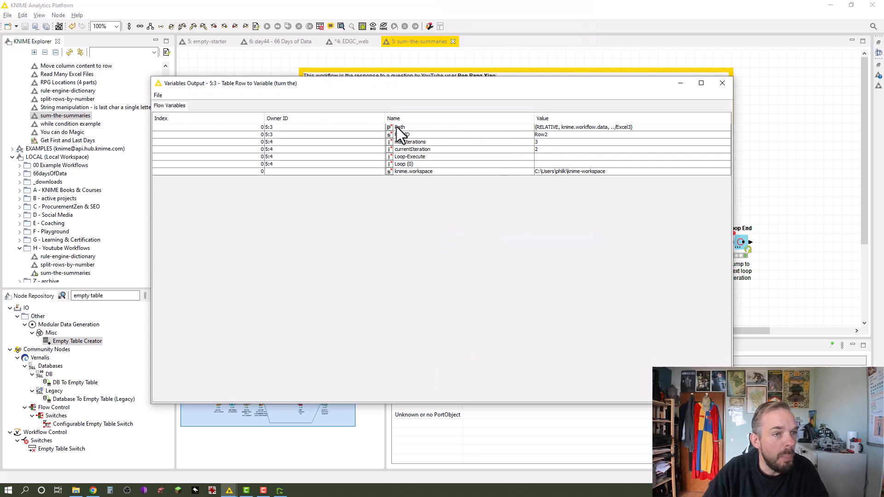
mouse_move(596, 140)
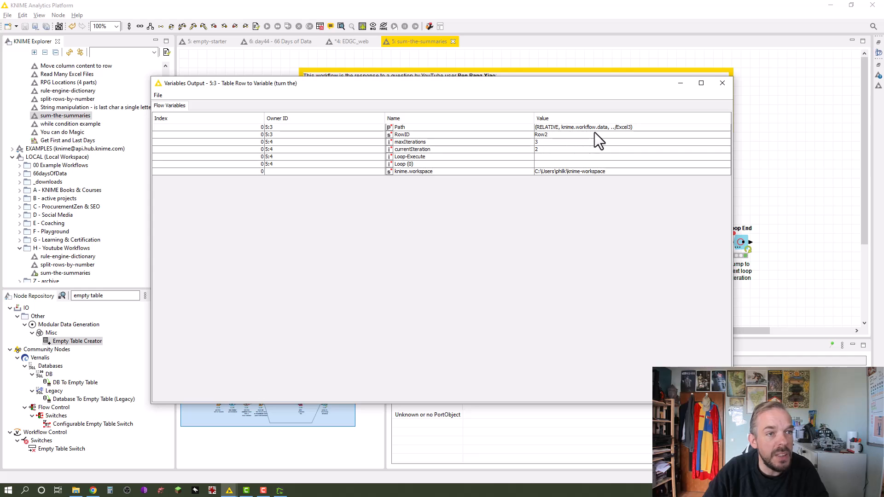
mouse_move(706, 110)
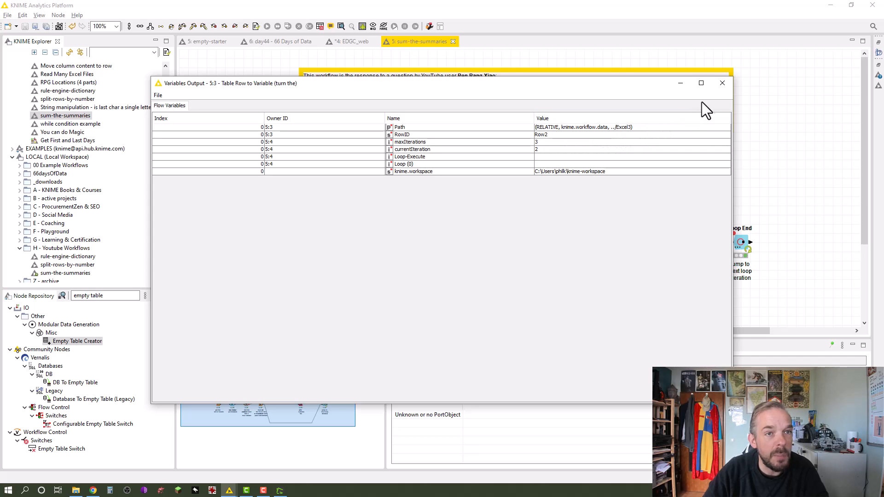
left_click(721, 83)
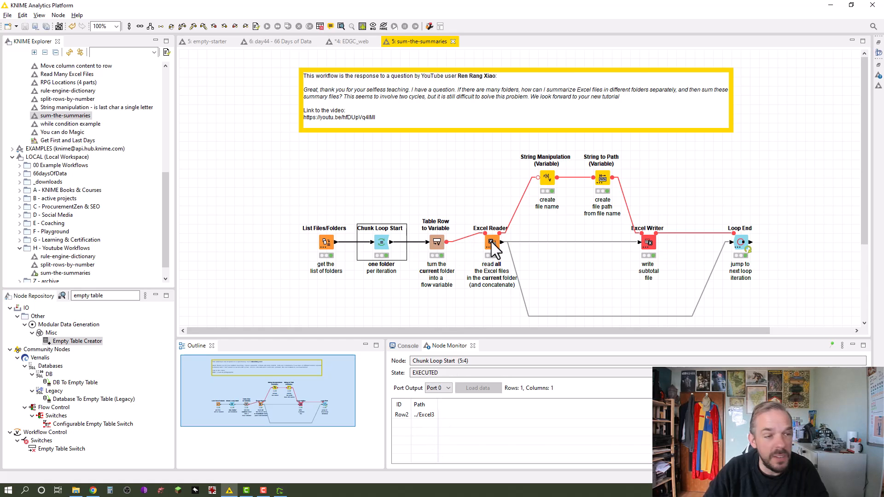
Step: Check that the Excel Reader reads all files in folder, with the Path flow variable controlling its path
double_click(491, 242)
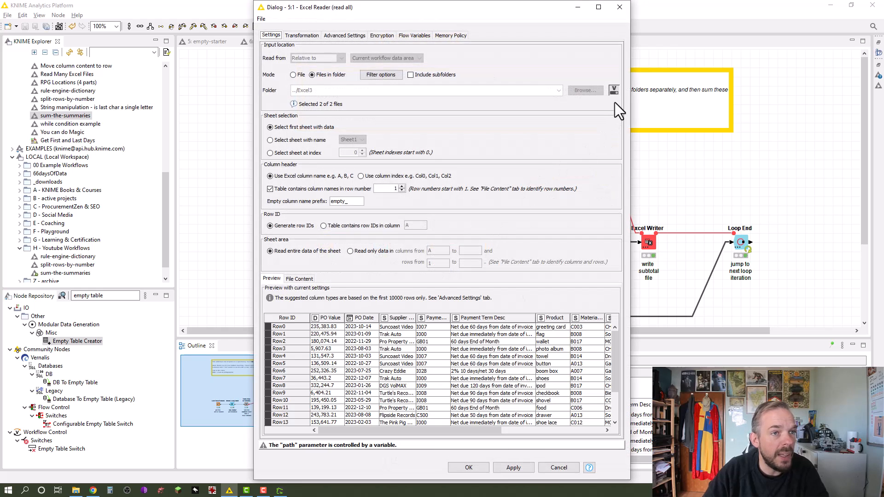
left_click(613, 90)
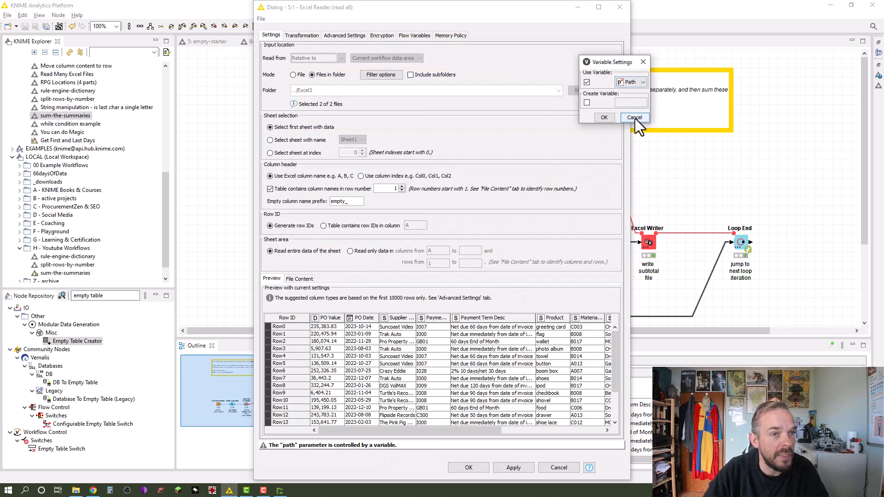
left_click(634, 118)
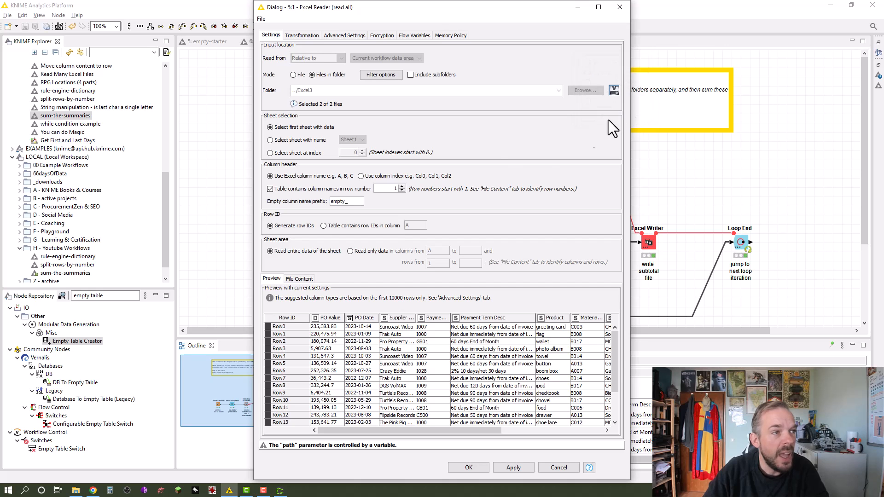
mouse_move(509, 171)
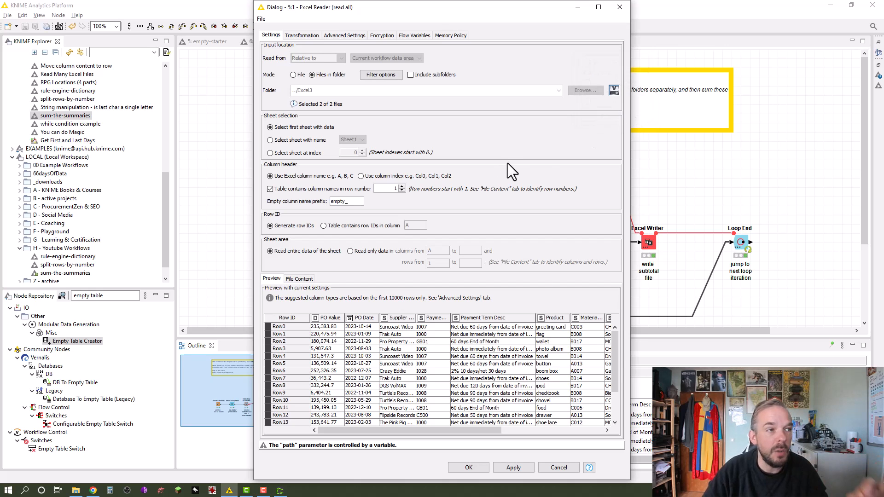
mouse_move(377, 96)
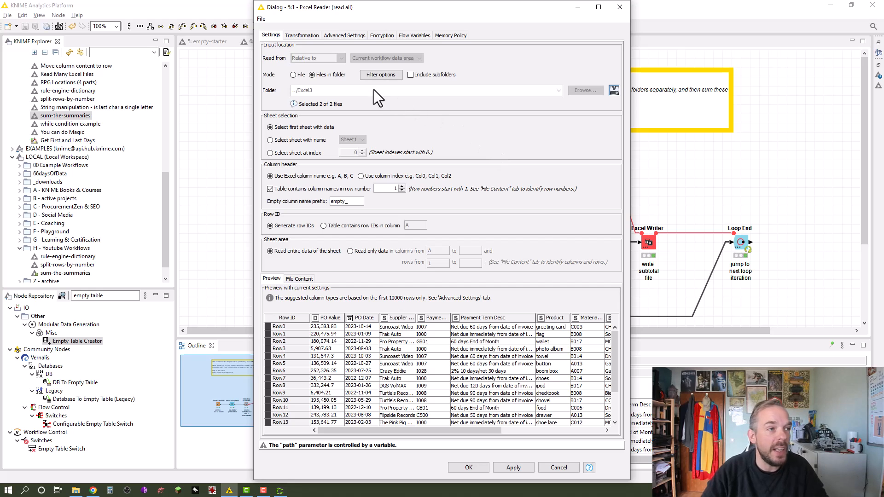
mouse_move(332, 93)
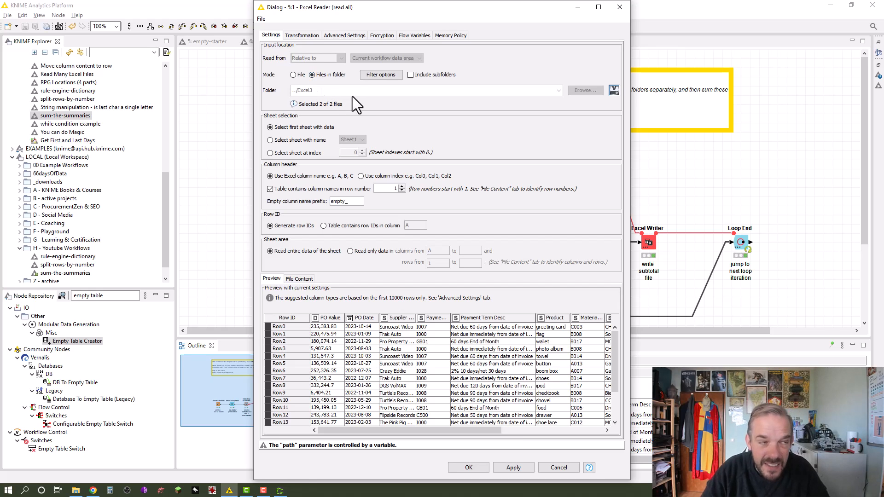
mouse_move(409, 169)
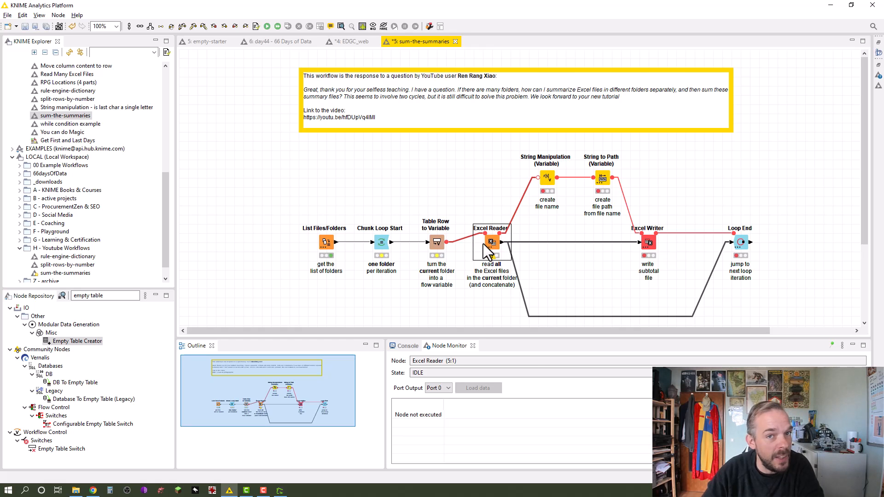
Step: Execute the Excel Reader and view its 20 concatenated purchase-order rows
right_click(491, 243)
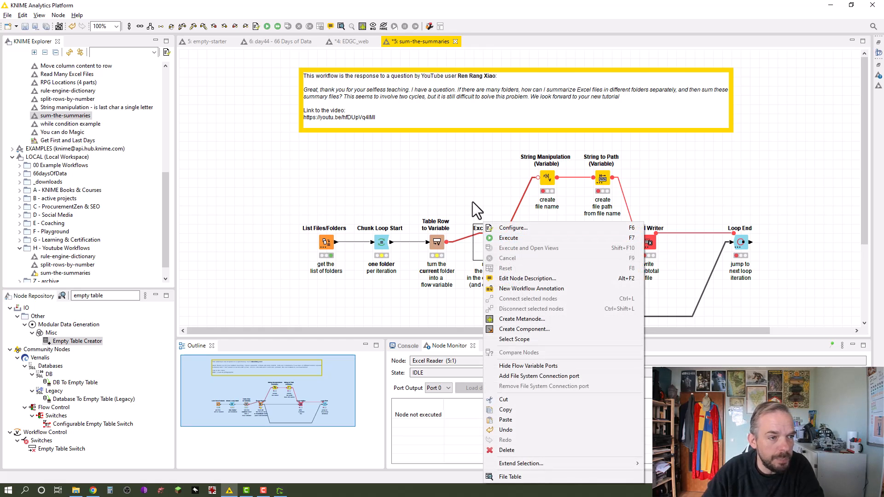
left_click(508, 238)
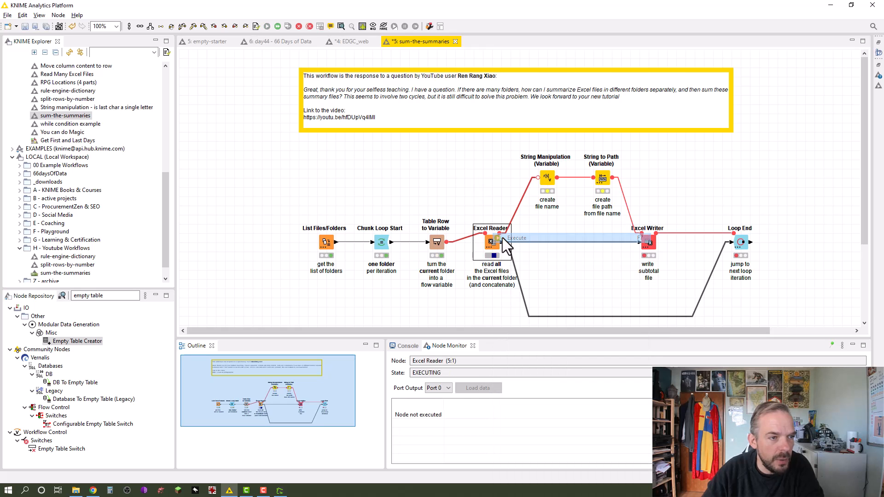
right_click(490, 243)
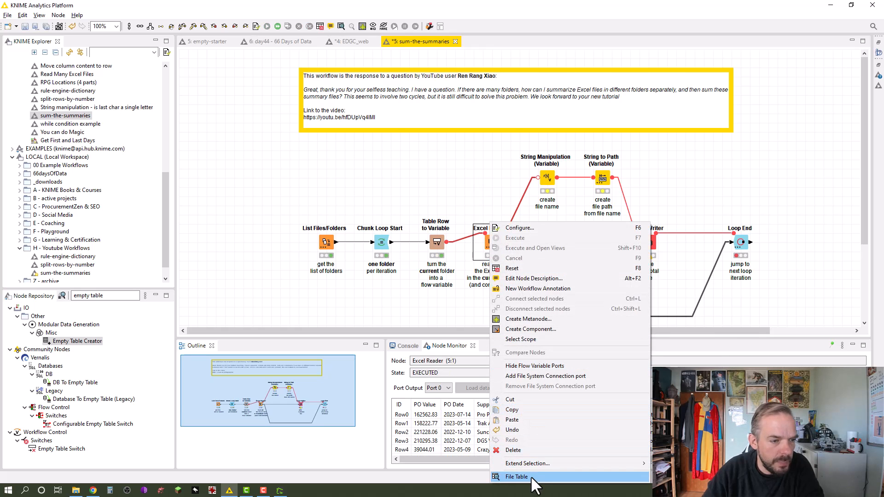
left_click(517, 477)
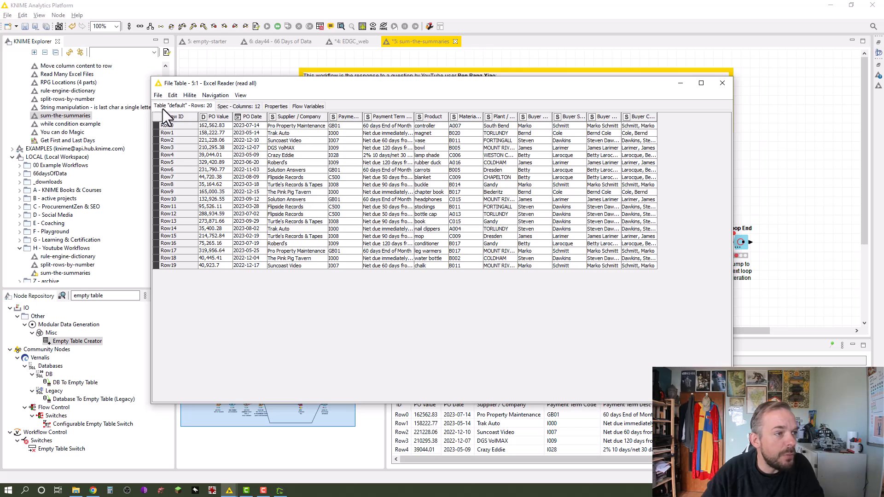
mouse_move(193, 282)
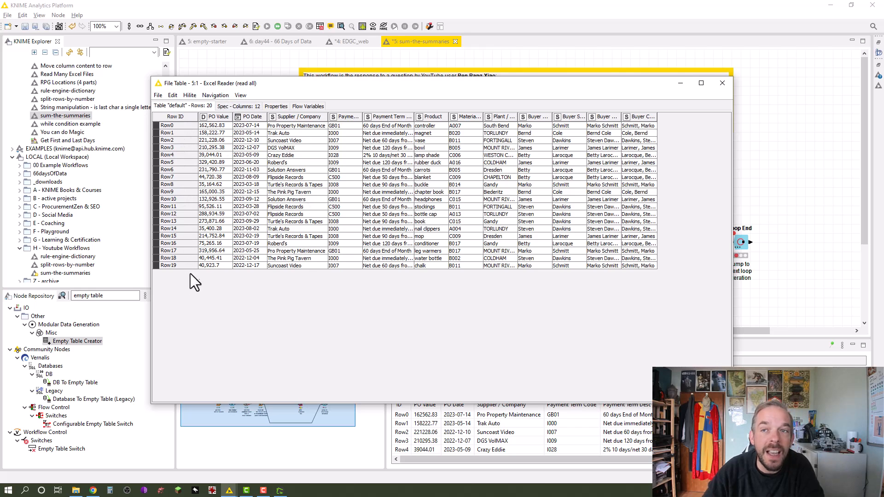
mouse_move(204, 332)
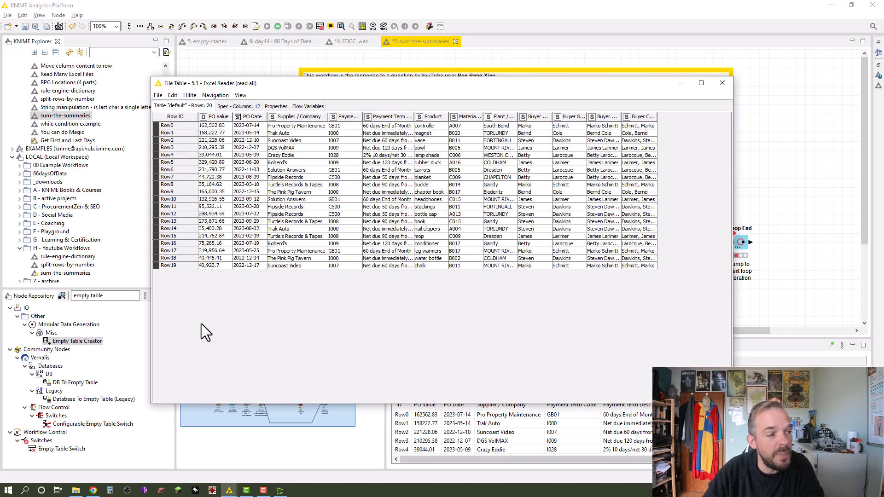
mouse_move(713, 111)
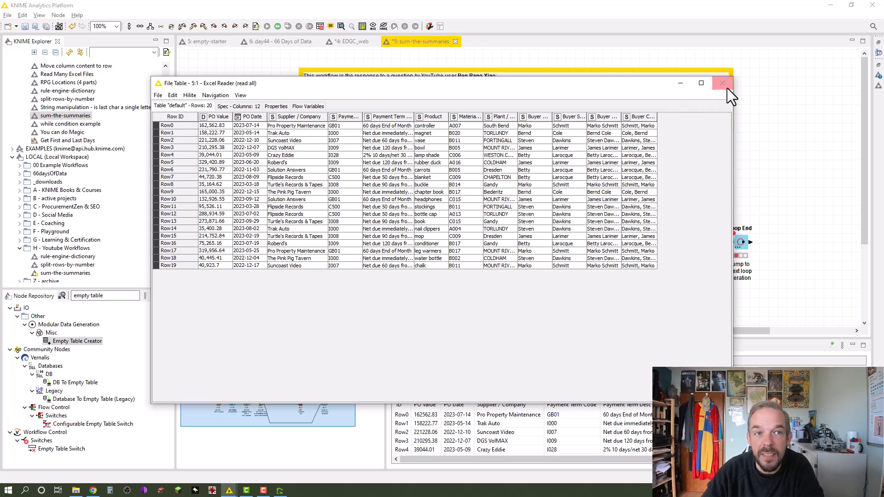
left_click(723, 83)
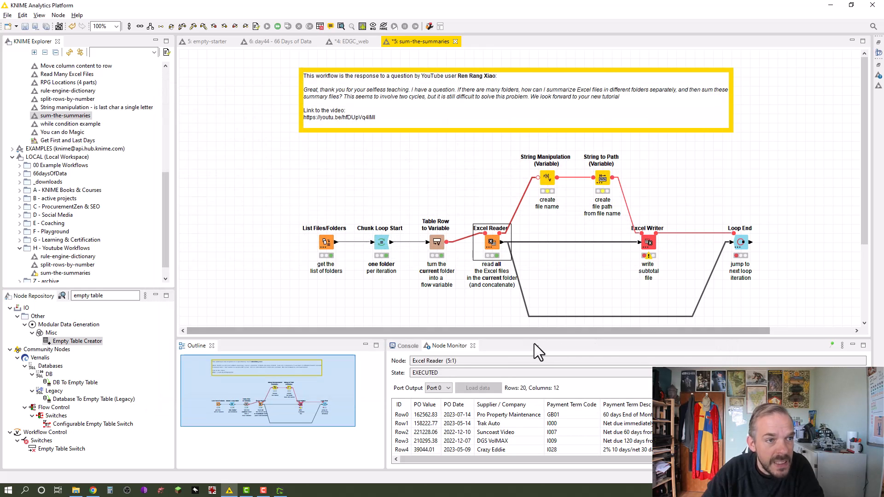
mouse_move(555, 181)
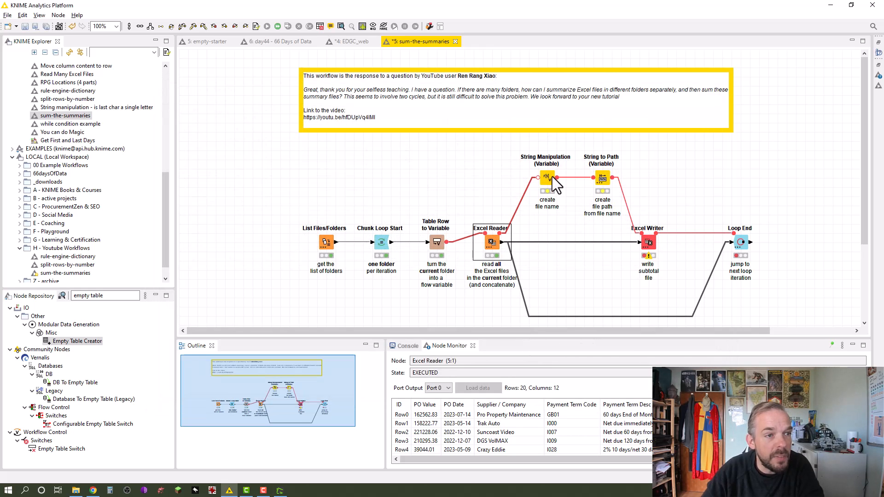
mouse_move(493, 246)
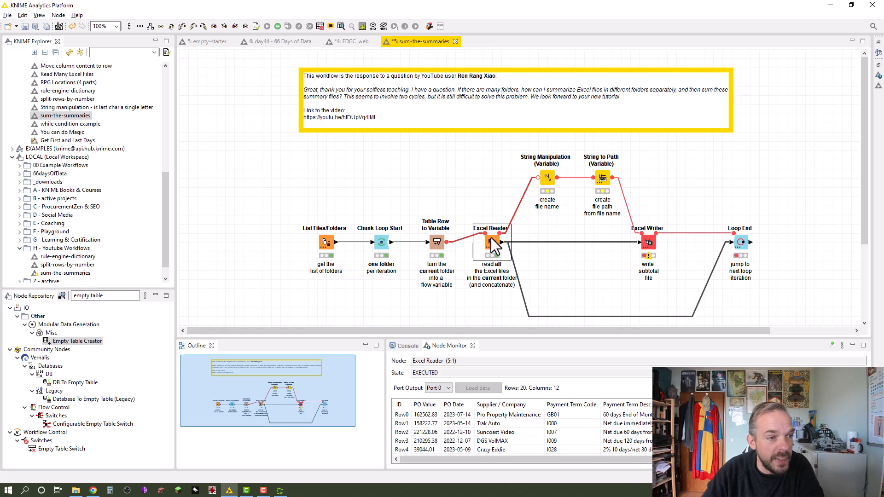
Step: Inspect the Excel Reader's flow variables, then close the output view
double_click(490, 243)
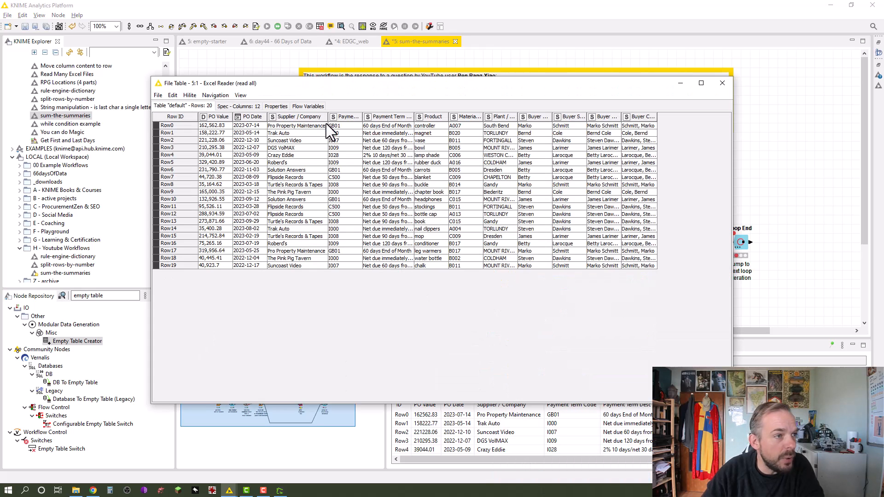
left_click(307, 106)
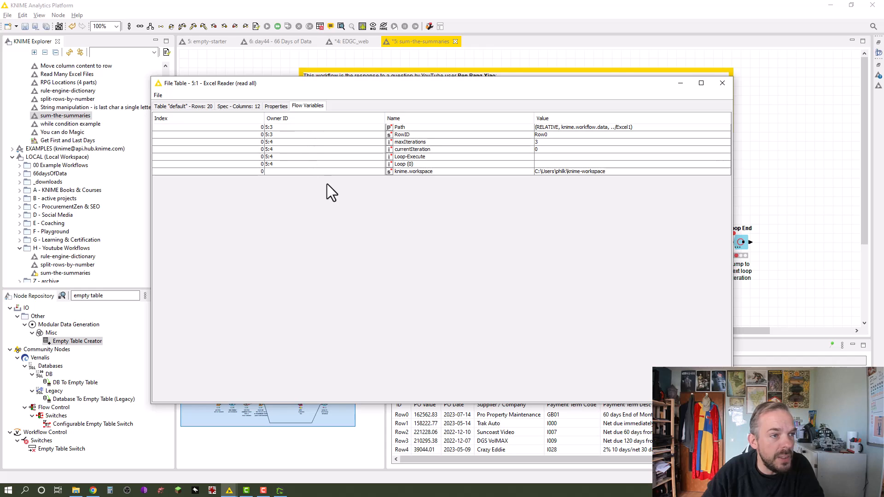
mouse_move(512, 152)
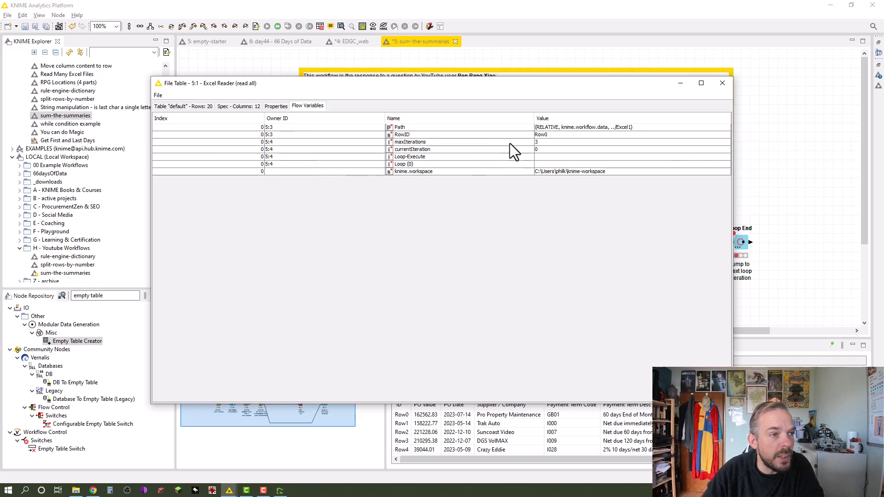
mouse_move(692, 100)
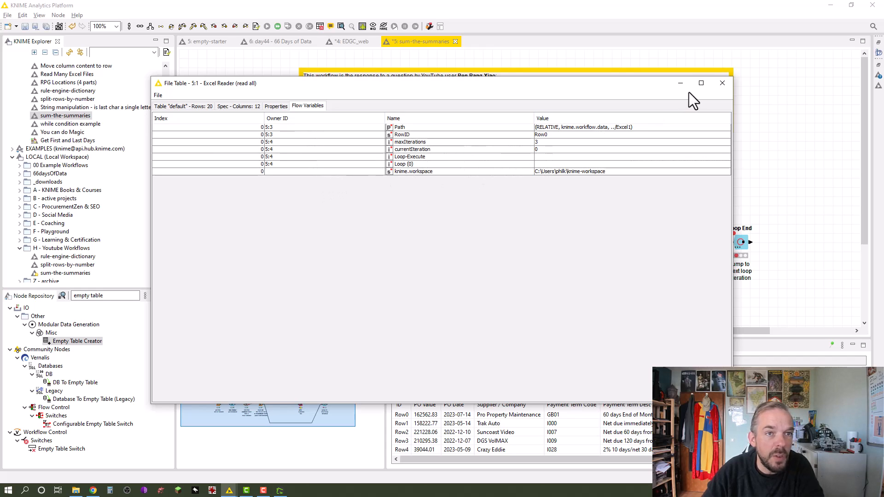
left_click(721, 83)
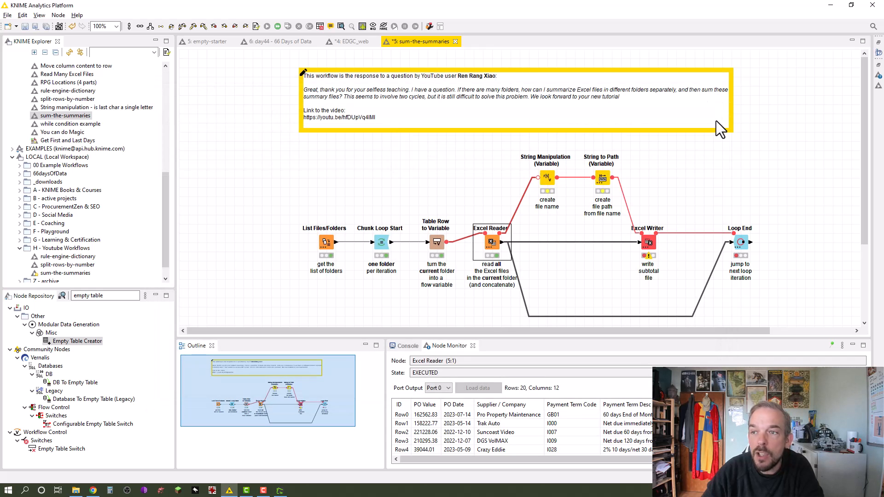
mouse_move(629, 160)
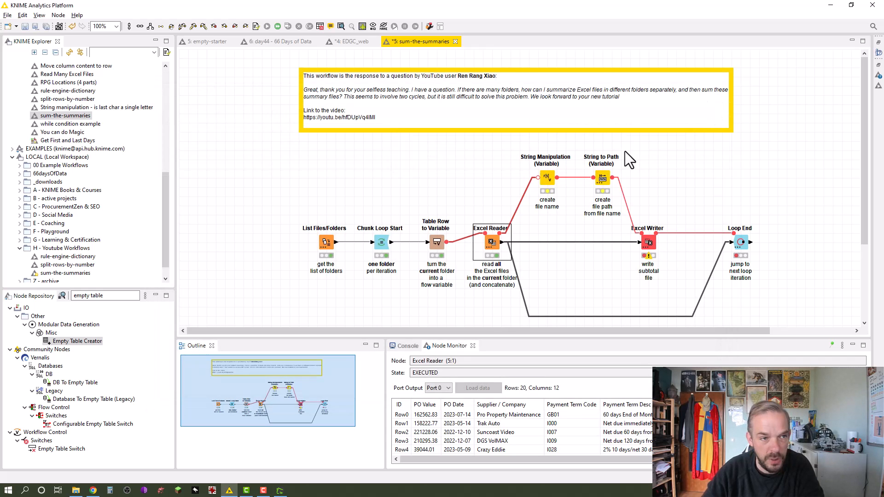
mouse_move(670, 253)
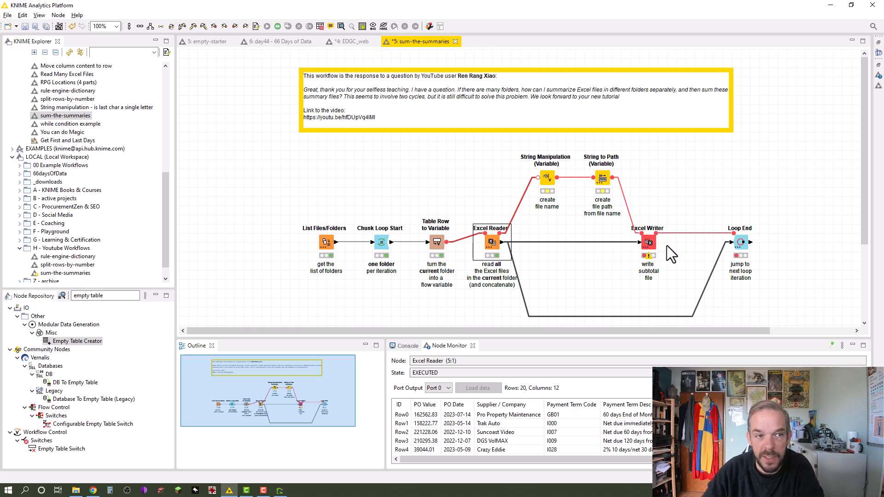
Step: Confirm the create-file-name expression join("subtotal-", currentIteration, ".xlsx") producing the filename variable
double_click(546, 178)
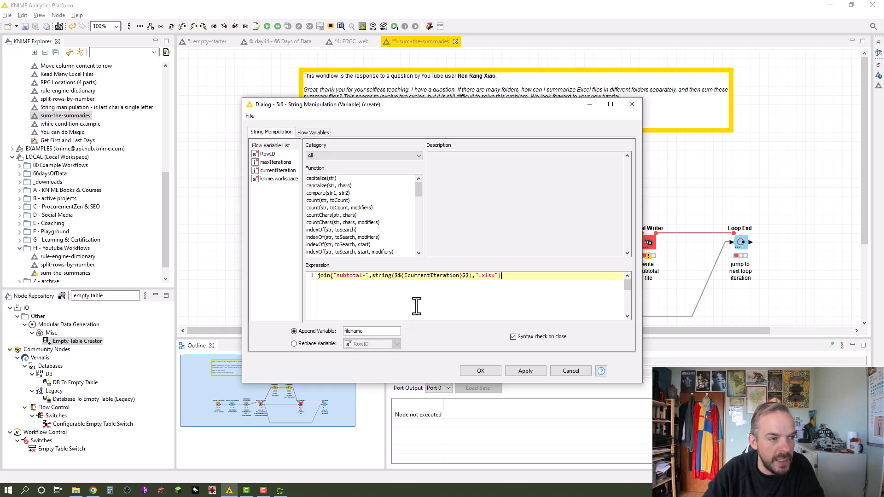
mouse_move(366, 276)
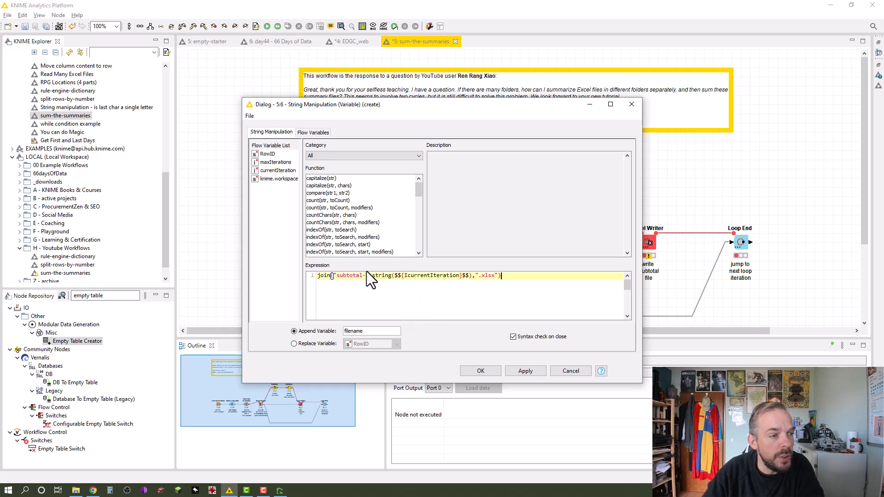
mouse_move(352, 124)
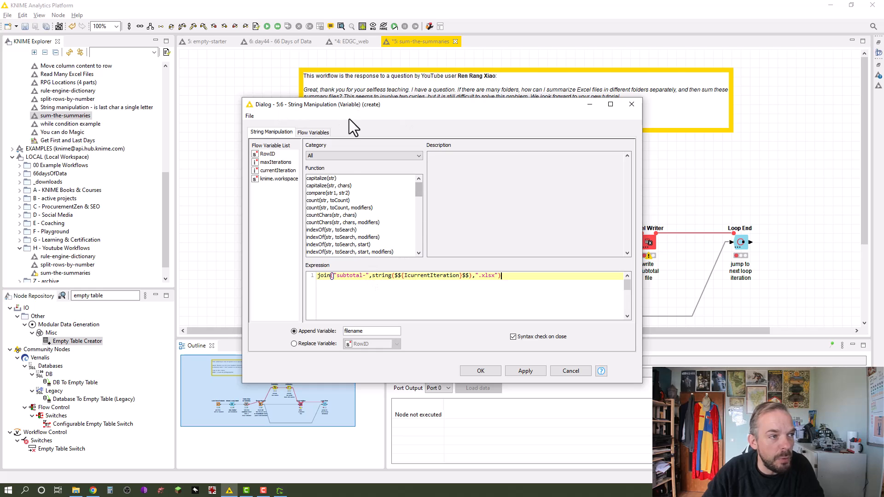
mouse_move(399, 216)
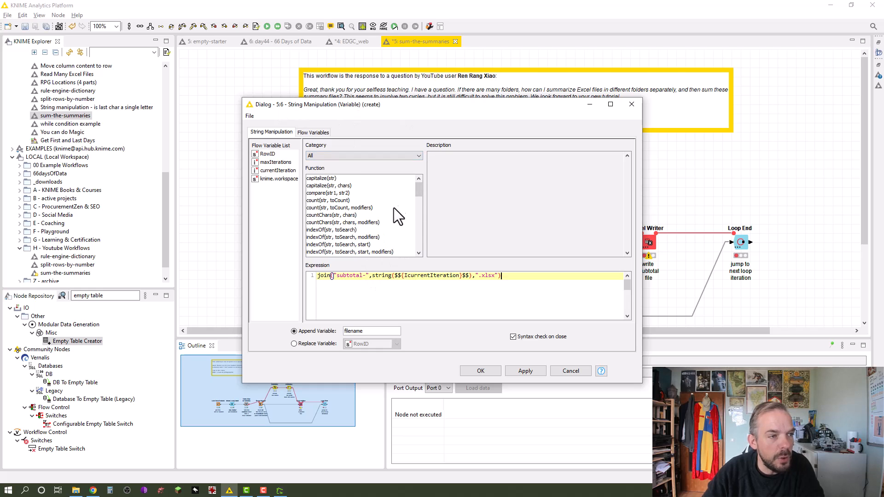
scroll("down", 3)
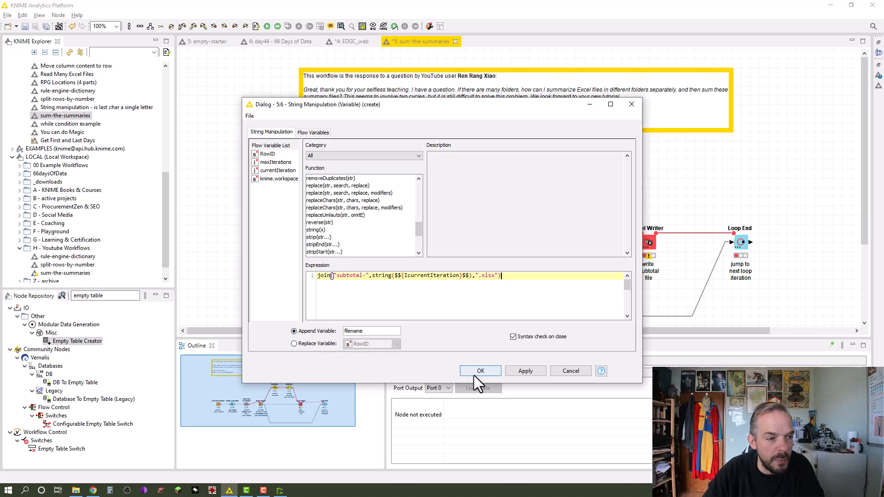
left_click(480, 371)
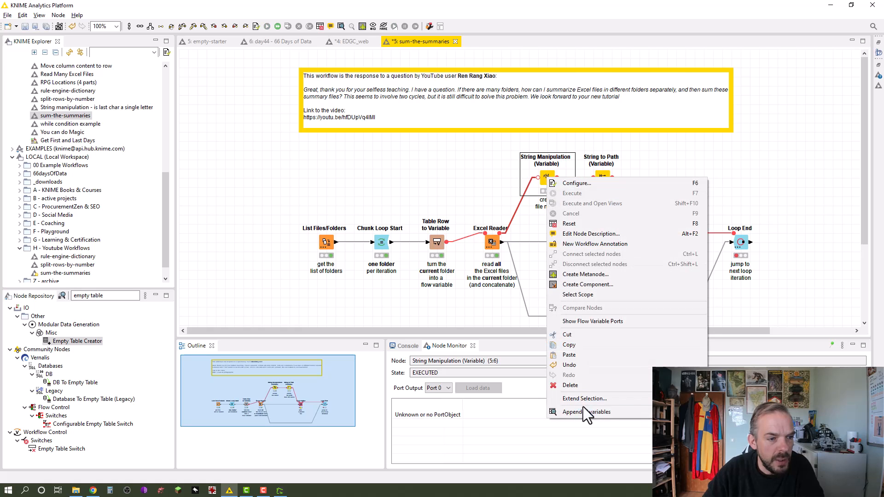
left_click(581, 412)
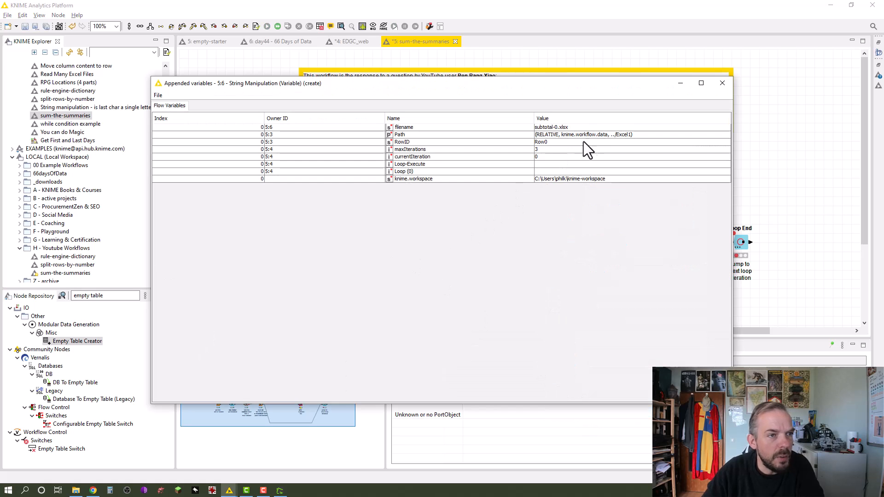
mouse_move(547, 138)
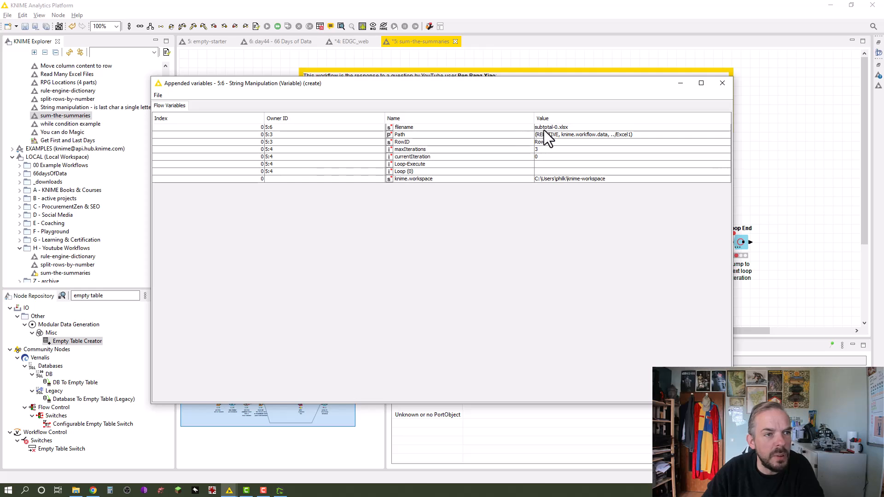
mouse_move(639, 136)
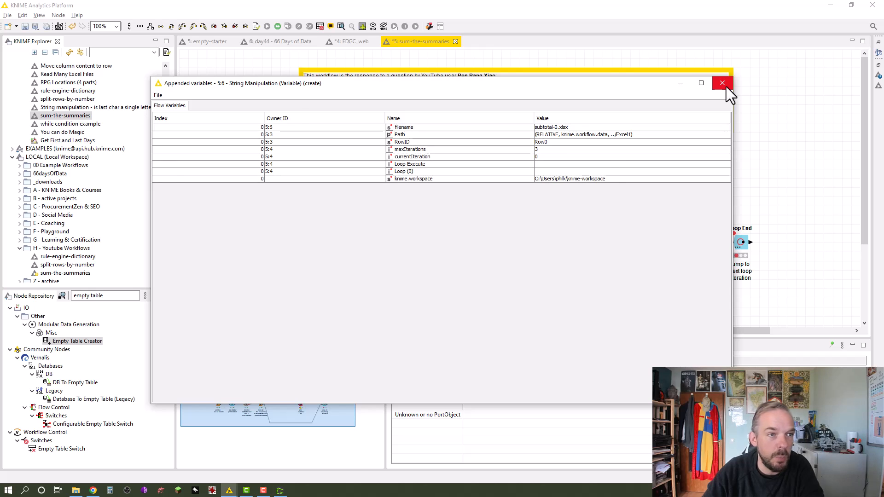
left_click(722, 83)
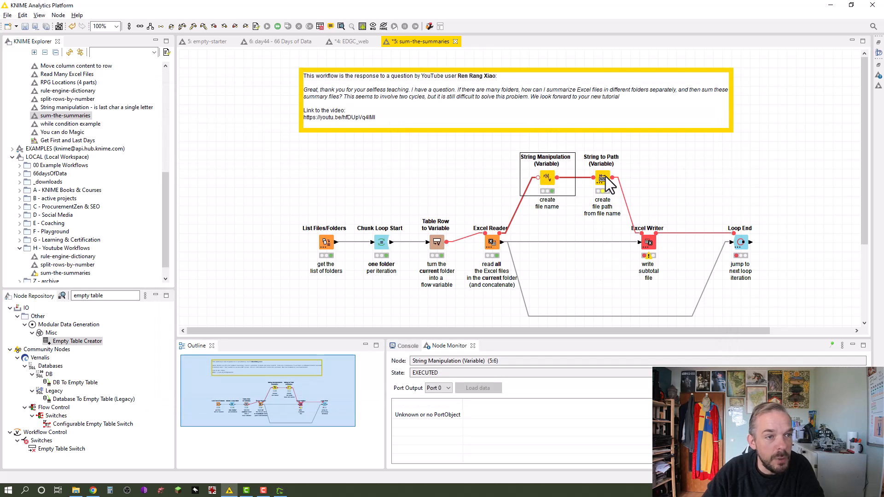
Step: Convert filename to a workflow-data-relative path with suffix _location in String to Path
double_click(602, 179)
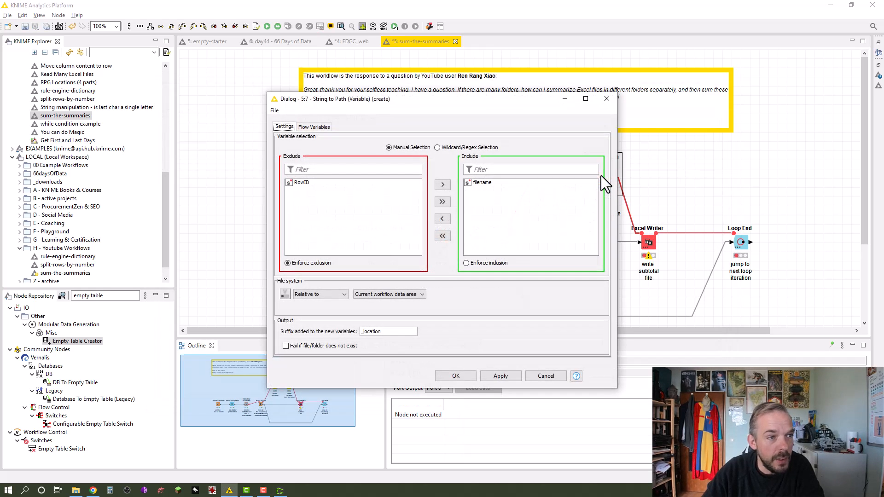
mouse_move(406, 166)
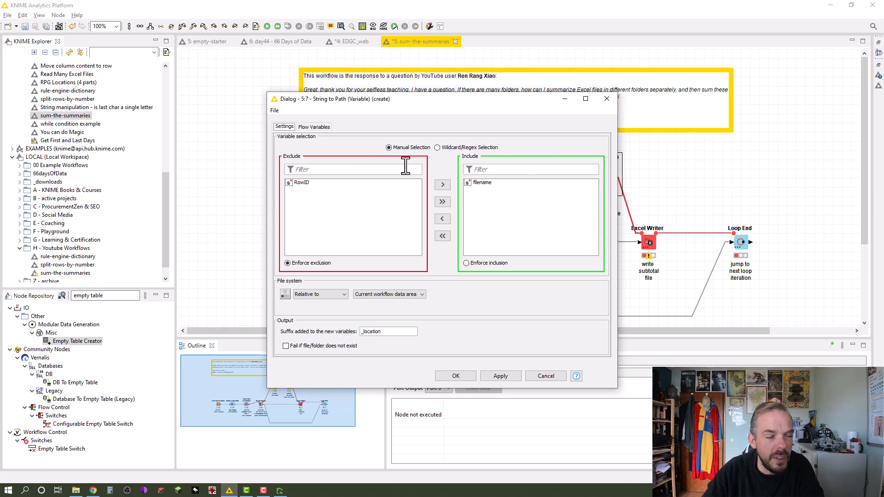
mouse_move(261, 341)
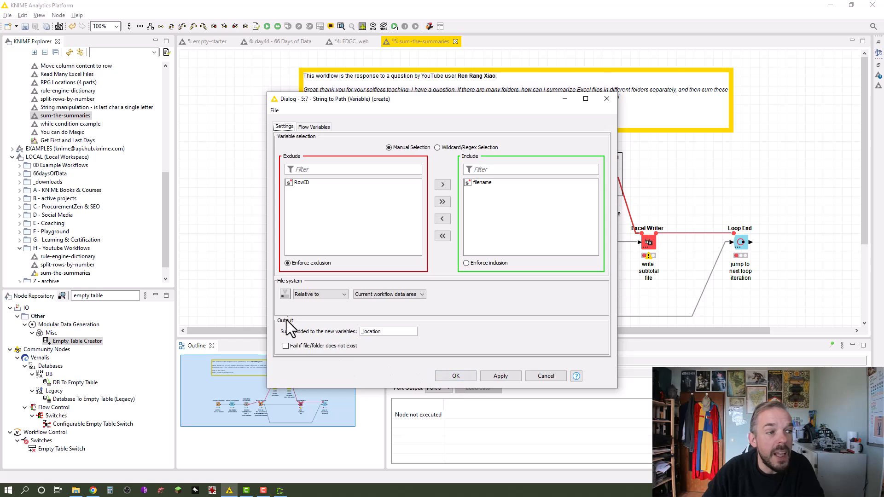
mouse_move(657, 179)
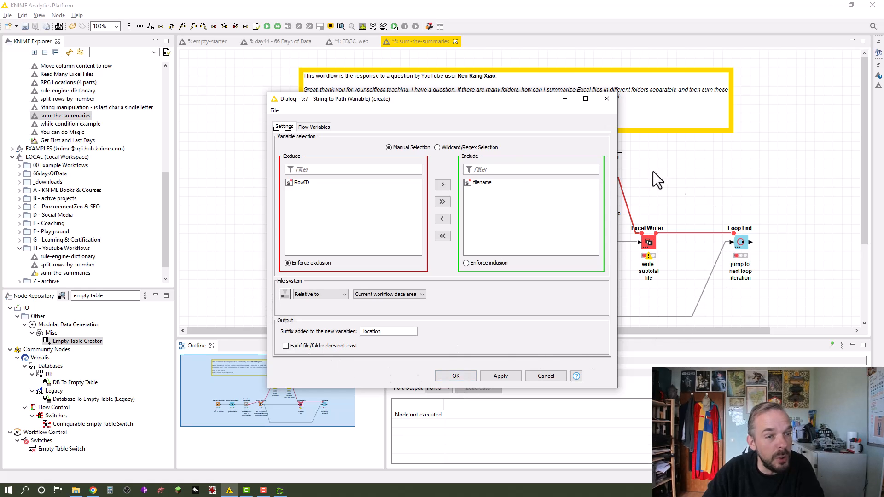
mouse_move(581, 194)
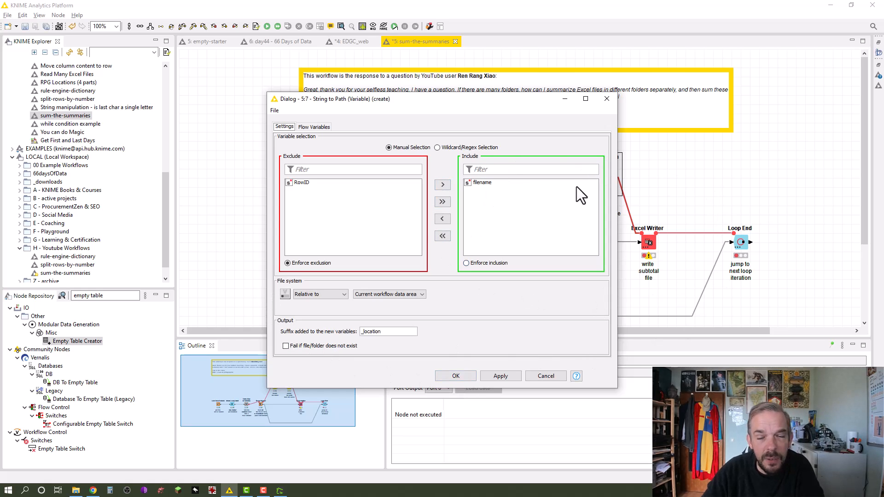
mouse_move(310, 318)
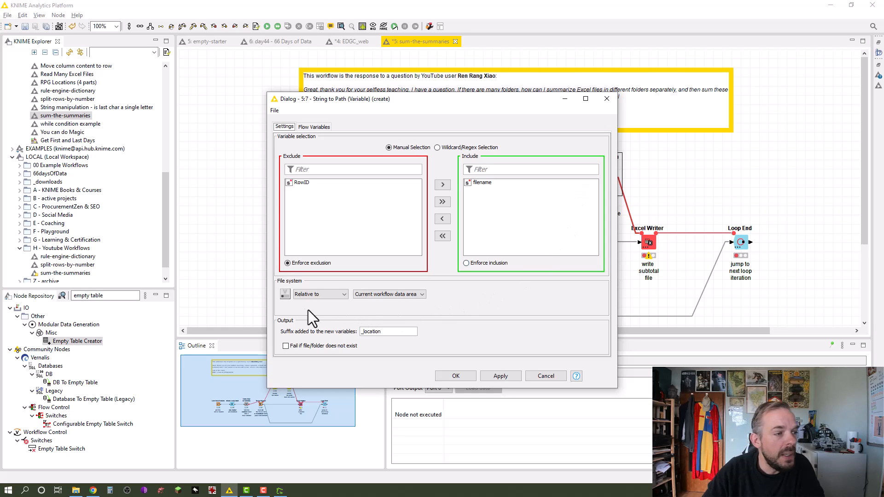
mouse_move(382, 317)
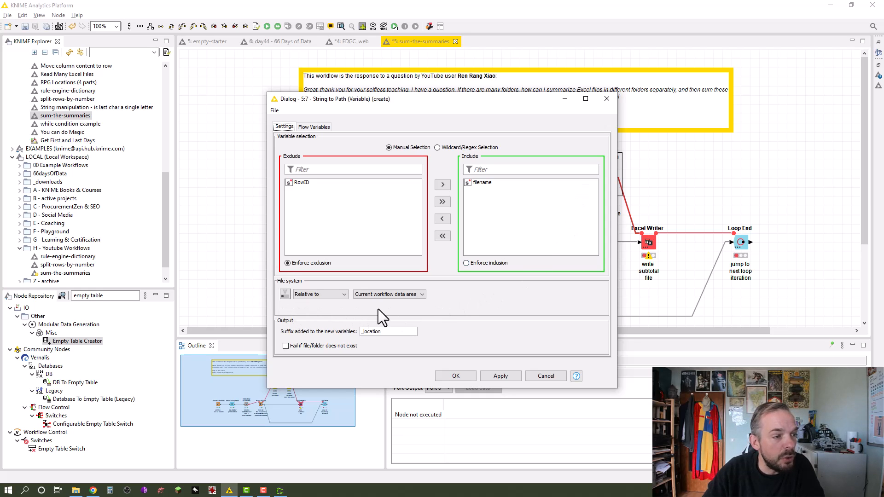
mouse_move(292, 321)
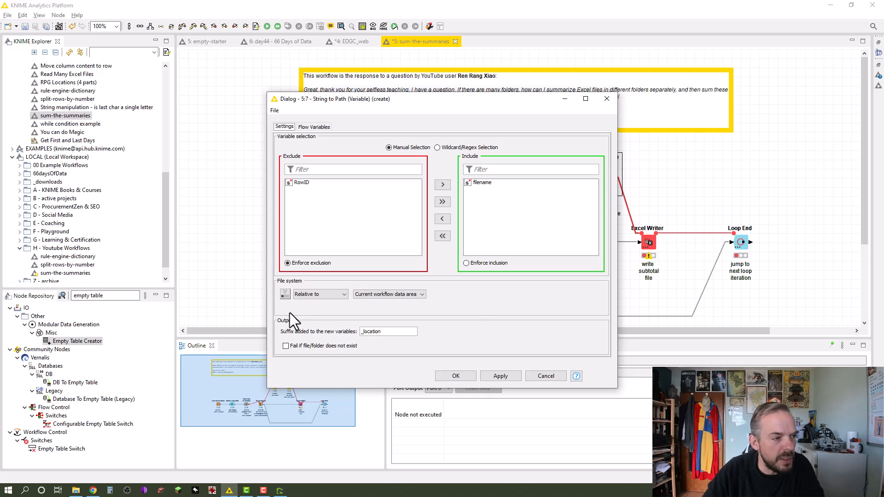
mouse_move(334, 314)
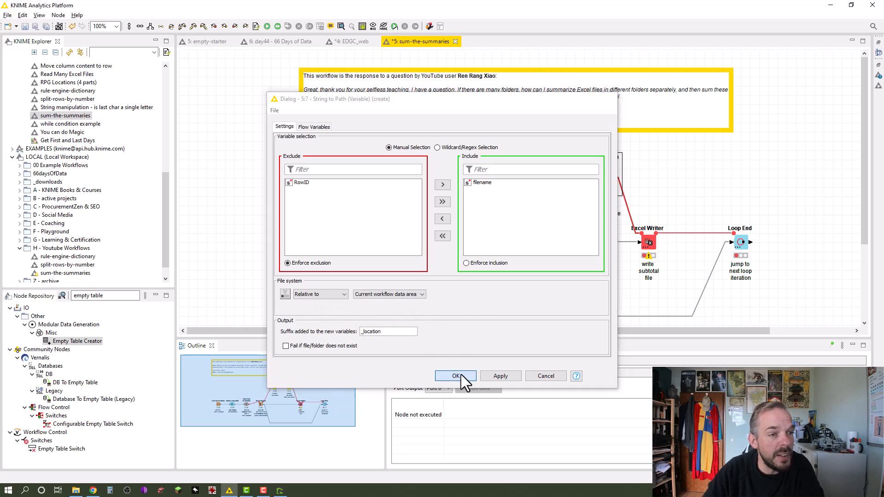
left_click(456, 376)
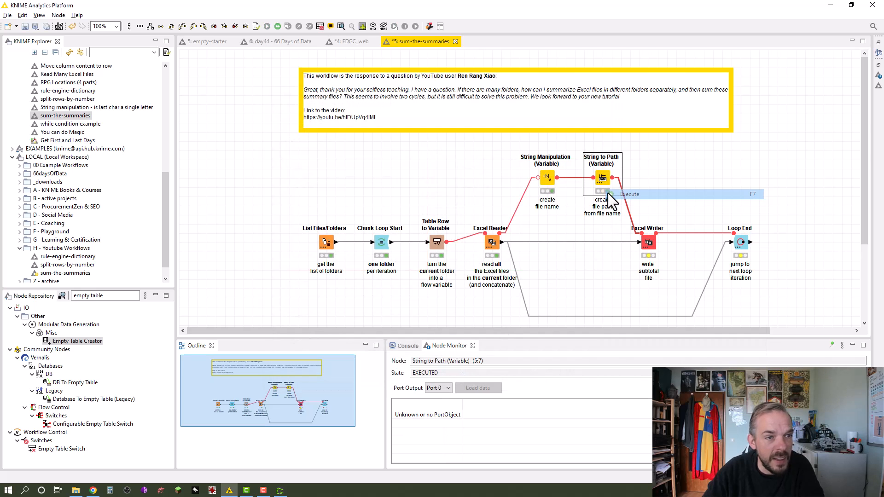
Step: Show String to Path's appended variables, including filename_location for subtotal-0.xlsx
right_click(602, 178)
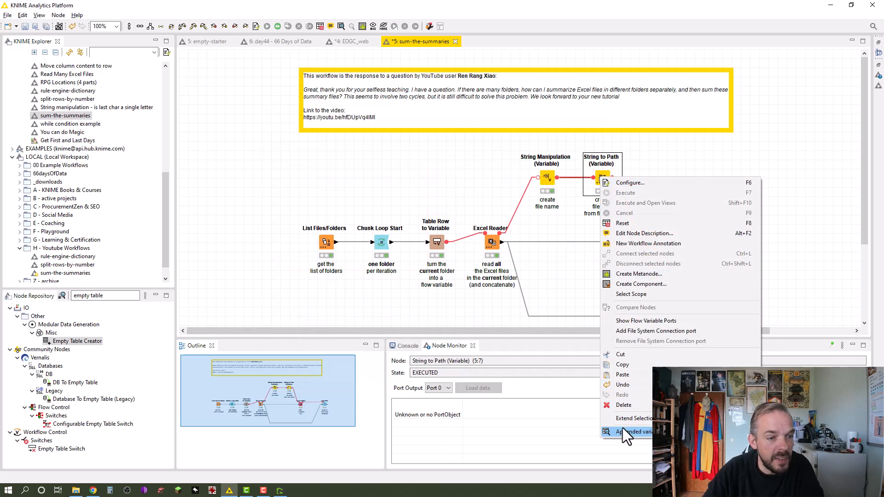
left_click(636, 432)
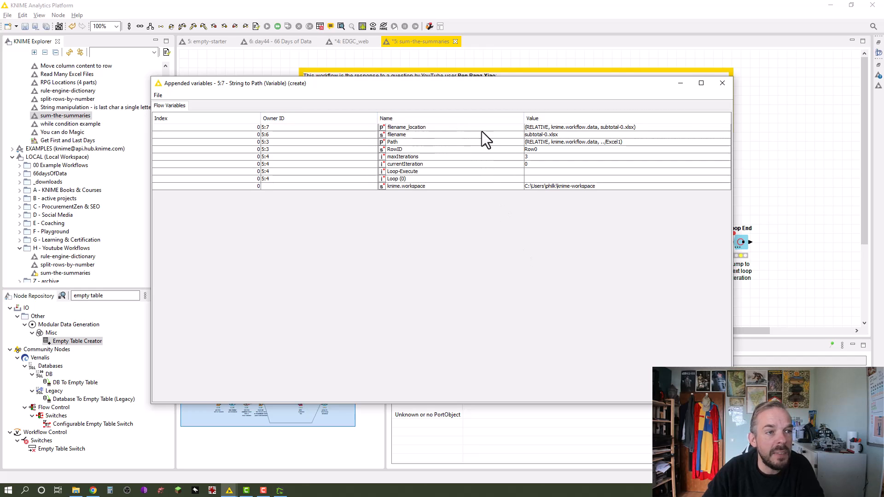
mouse_move(525, 136)
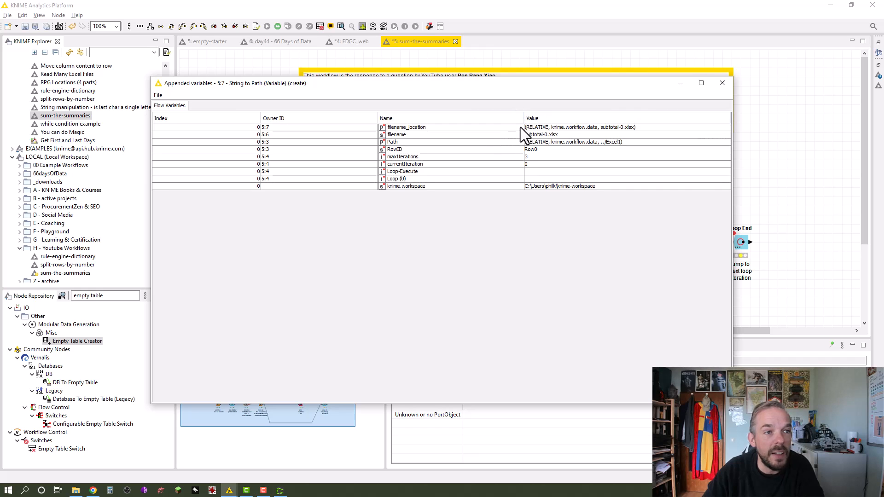
mouse_move(598, 138)
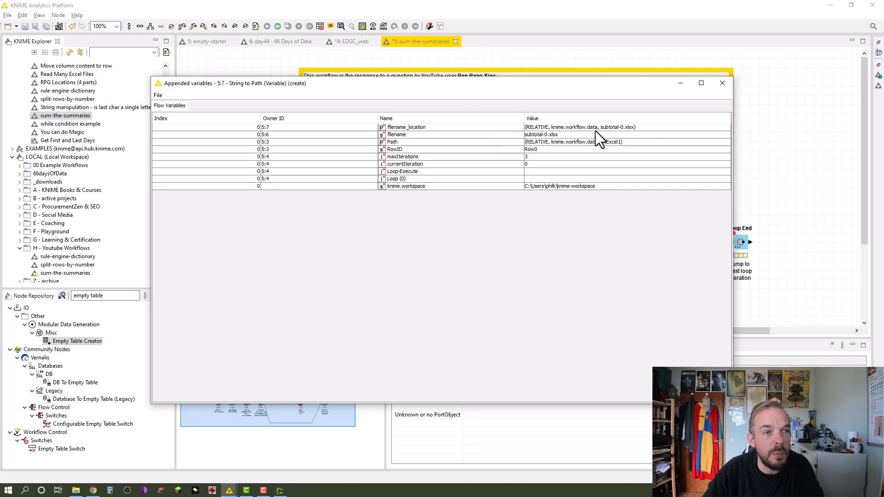
mouse_move(628, 141)
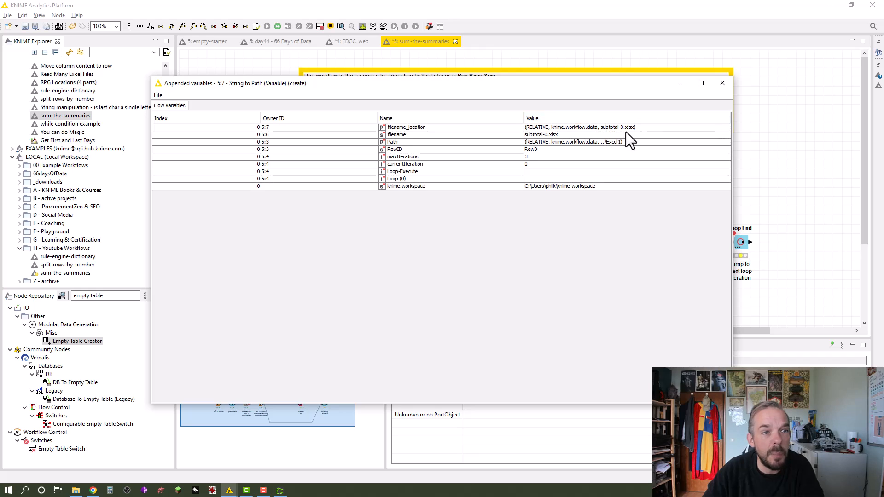
Step: Set the Excel Writer to overwrite, with filename_location controlling the output file path
left_click(721, 83)
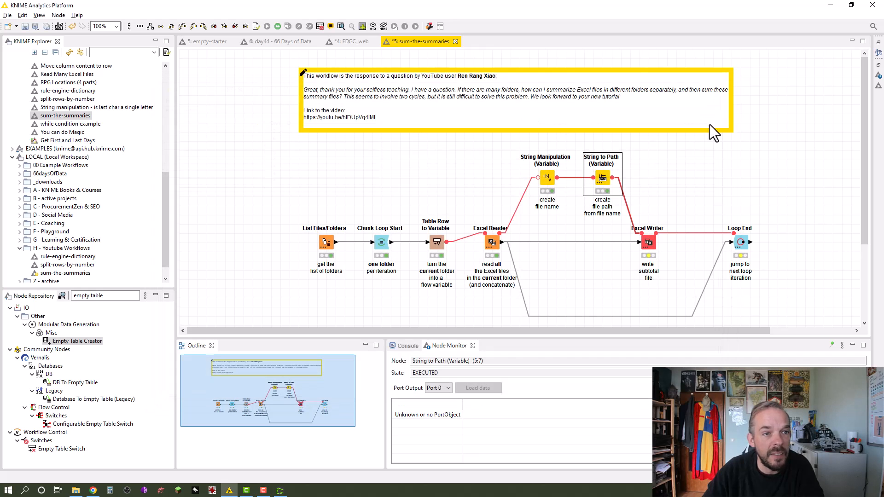
mouse_move(651, 242)
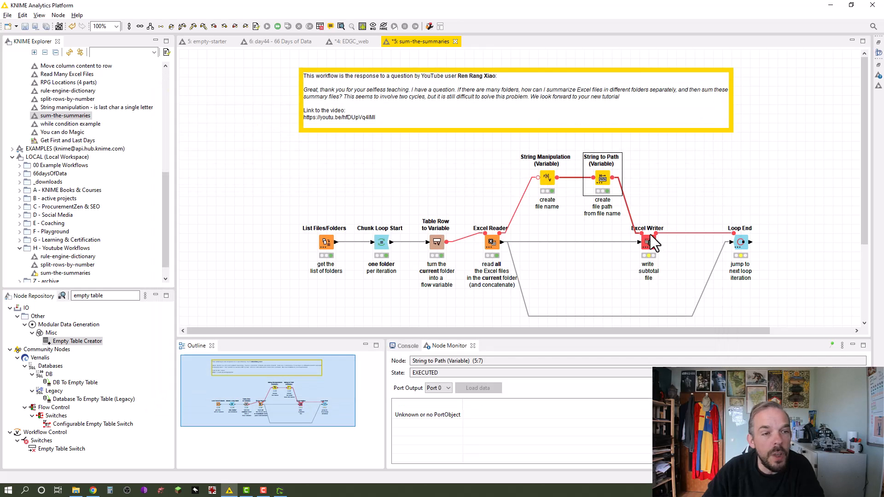
double_click(647, 243)
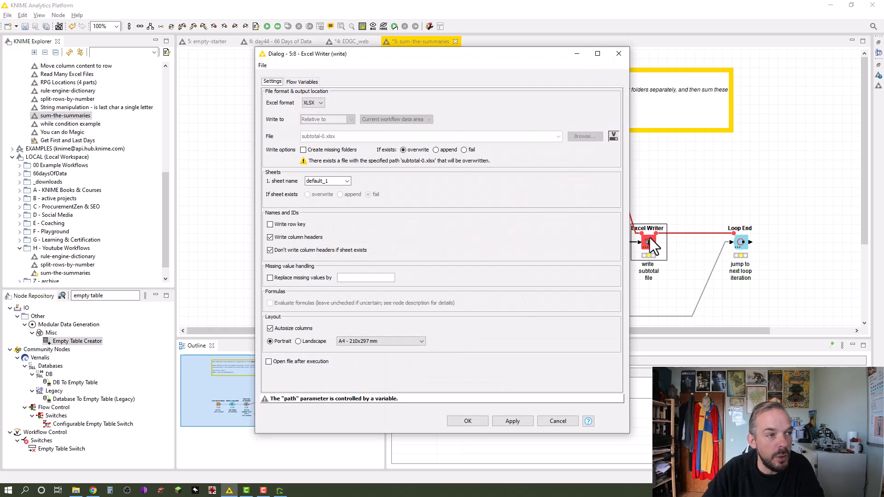
left_click(613, 135)
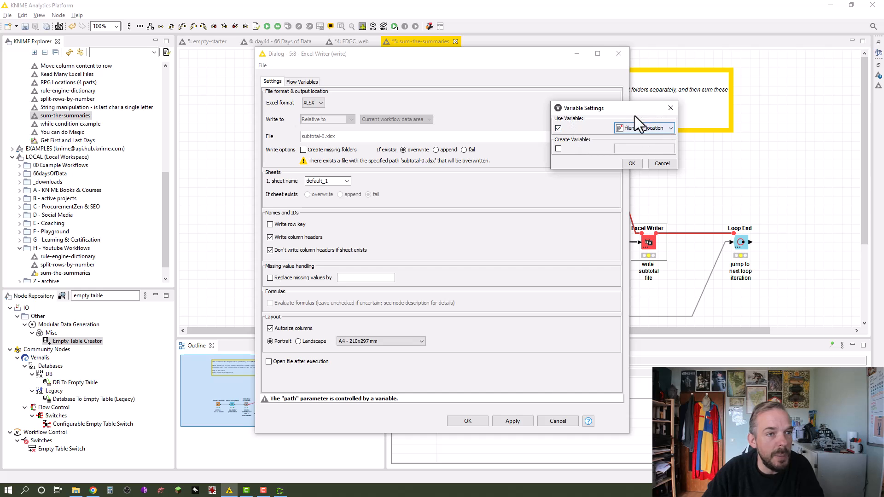
left_click(631, 164)
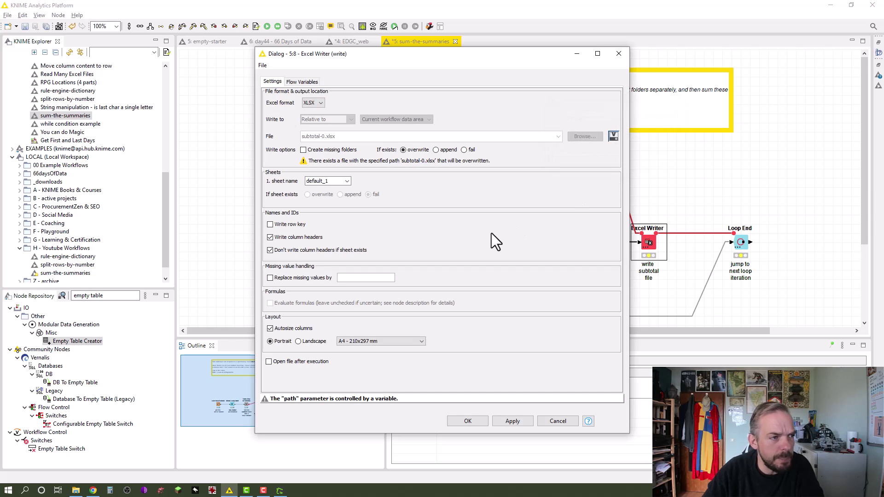
mouse_move(484, 328)
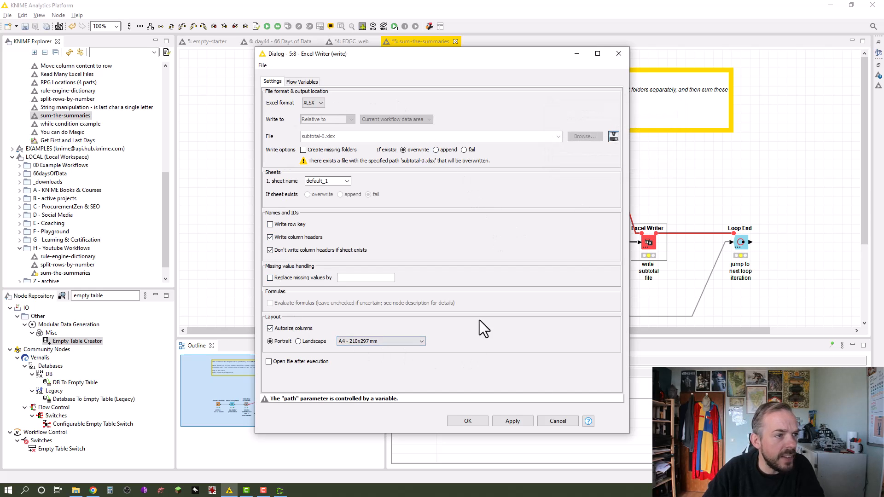
left_click(467, 421)
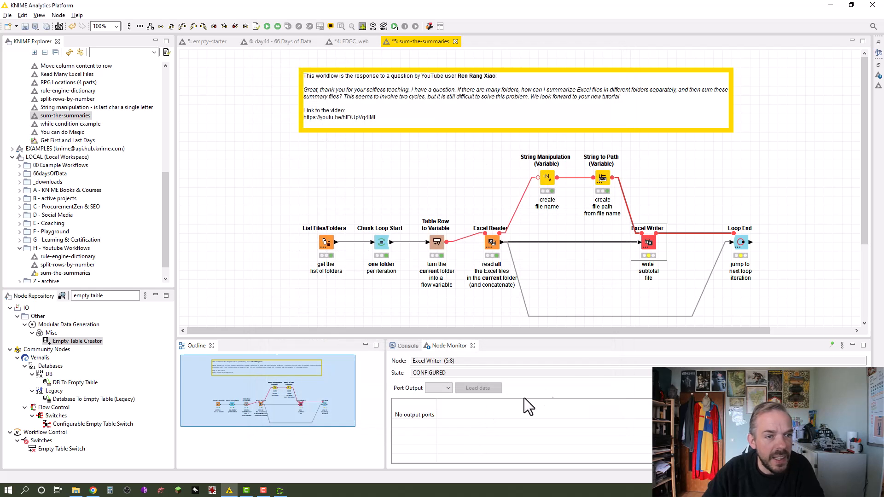
mouse_move(651, 246)
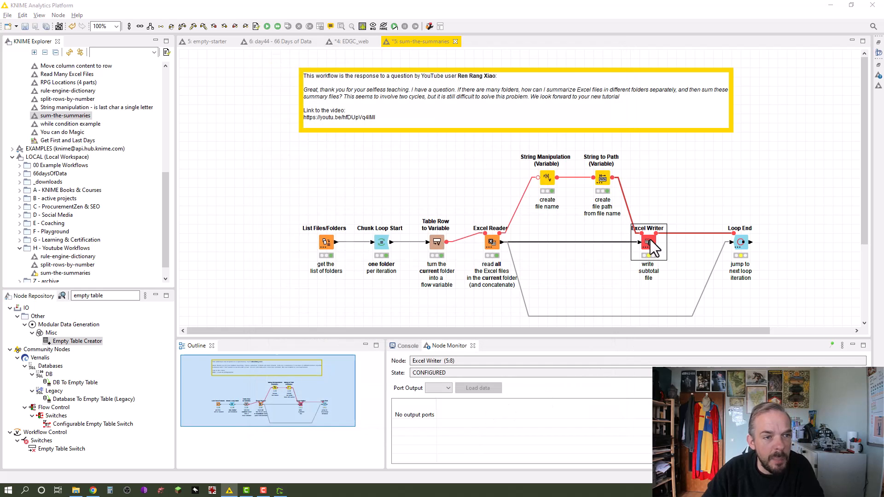
double_click(648, 242)
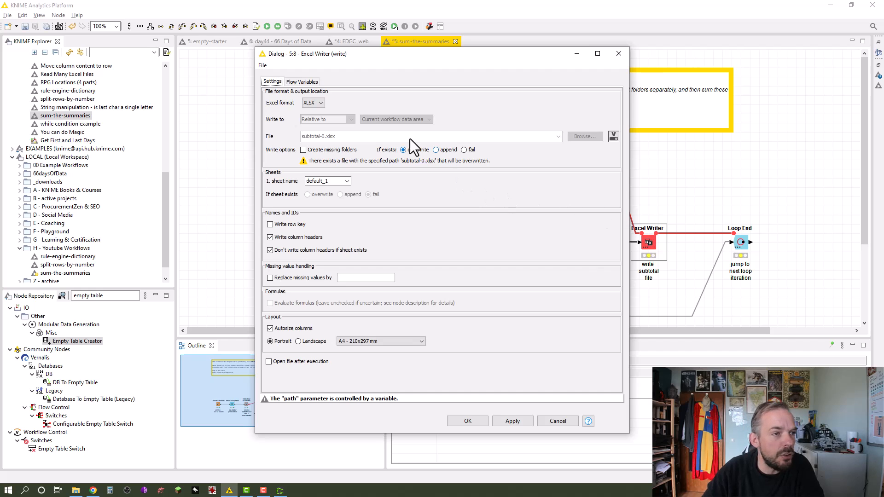
mouse_move(476, 169)
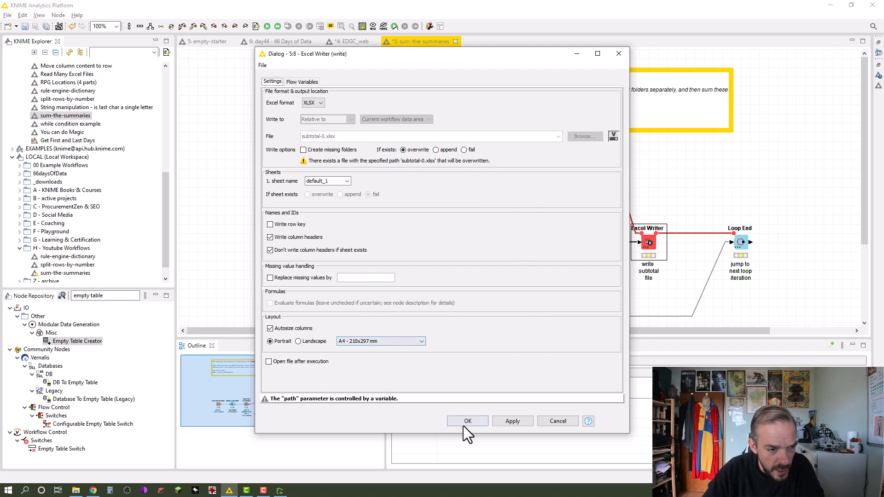
mouse_move(466, 421)
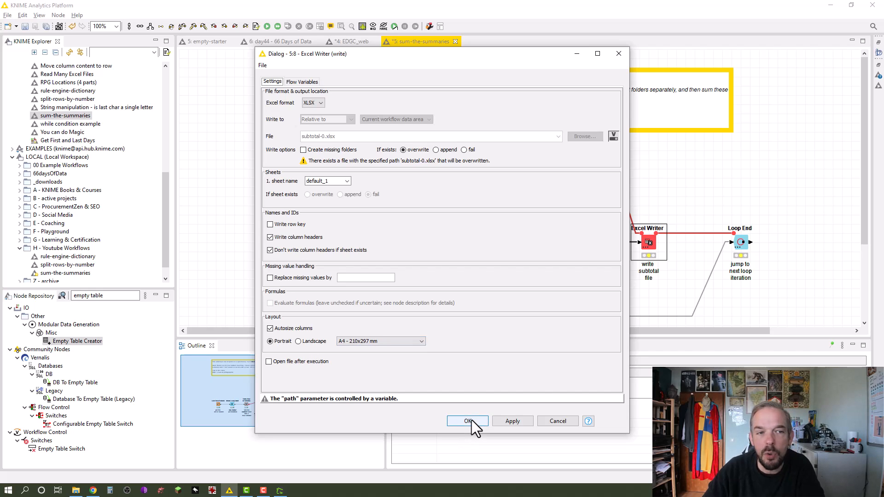
left_click(466, 421)
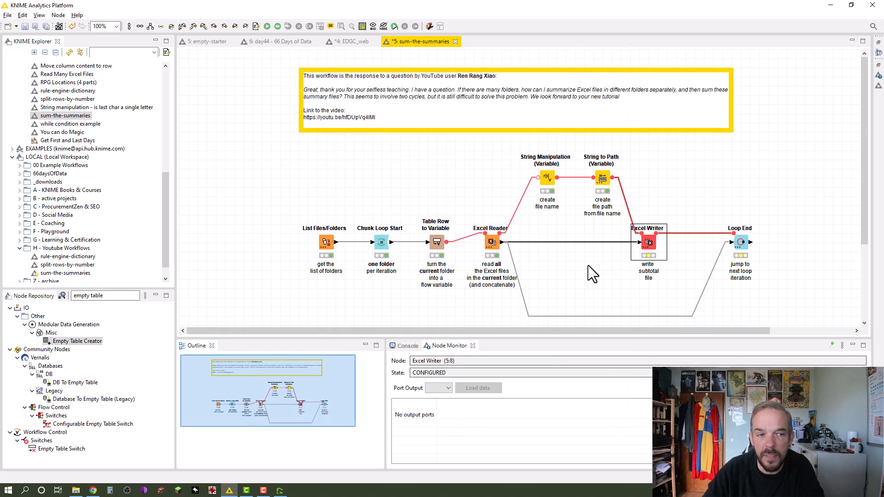
mouse_move(592, 287)
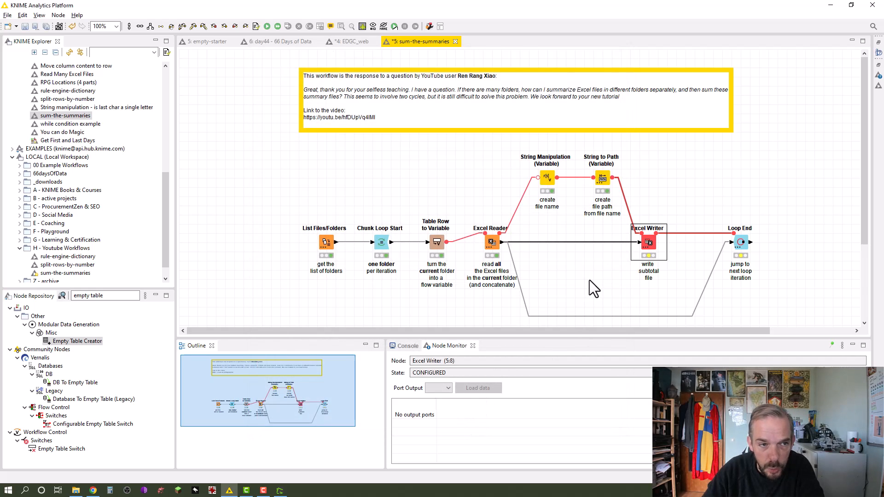
mouse_move(510, 257)
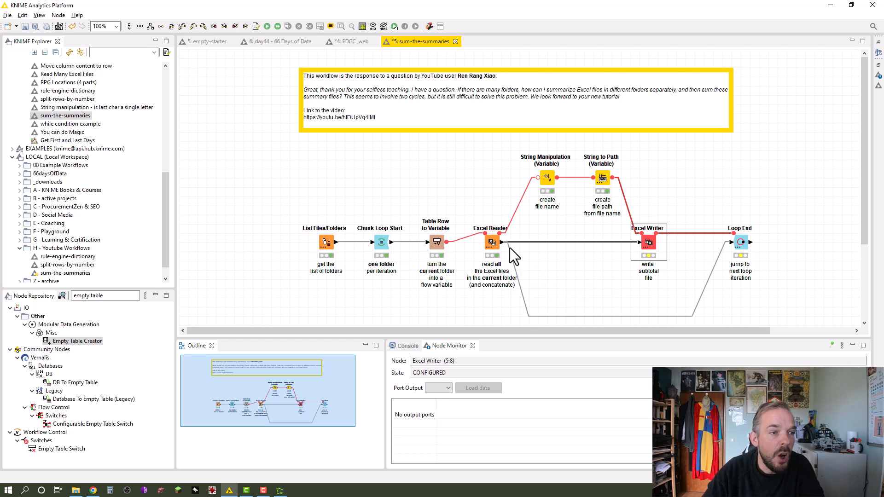
mouse_move(643, 265)
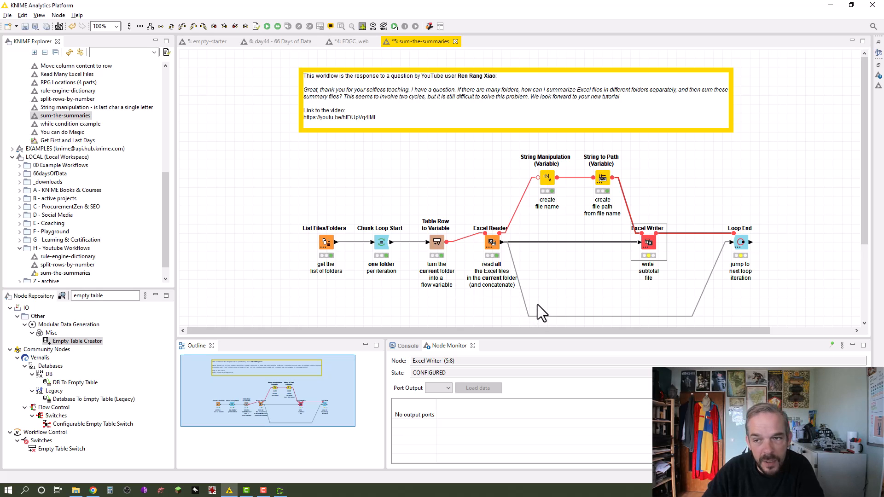
mouse_move(540, 314)
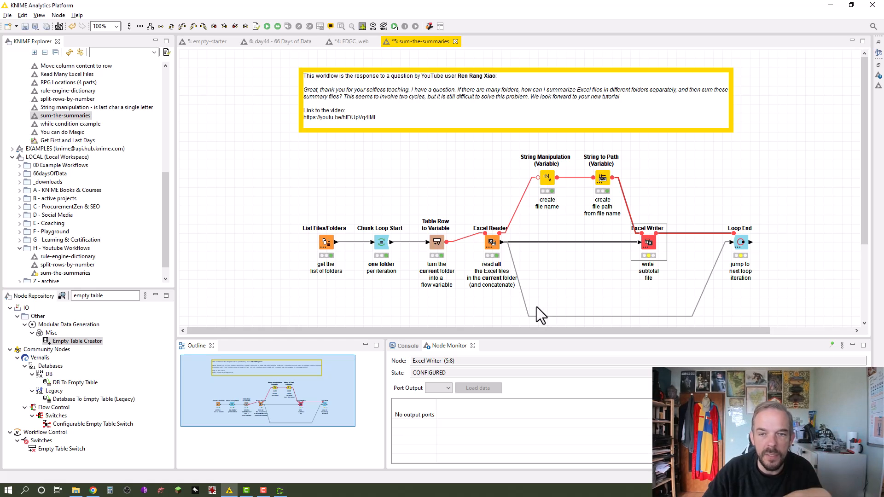
mouse_move(540, 307)
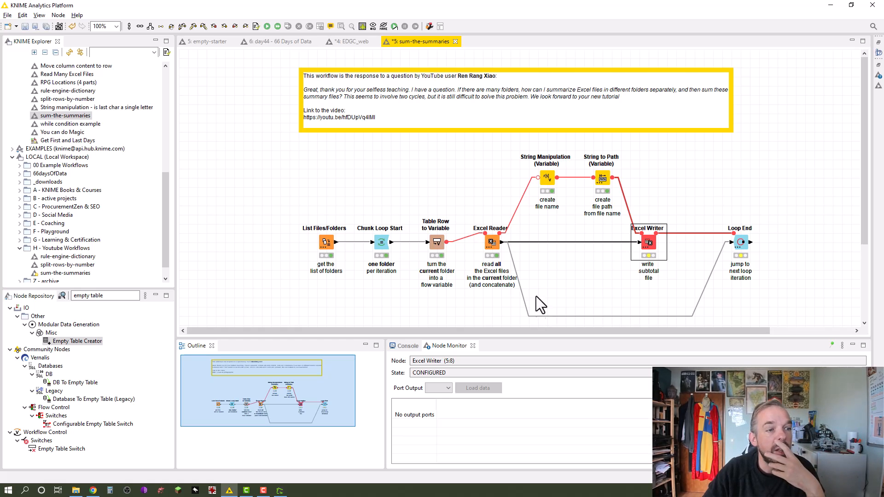
mouse_move(551, 329)
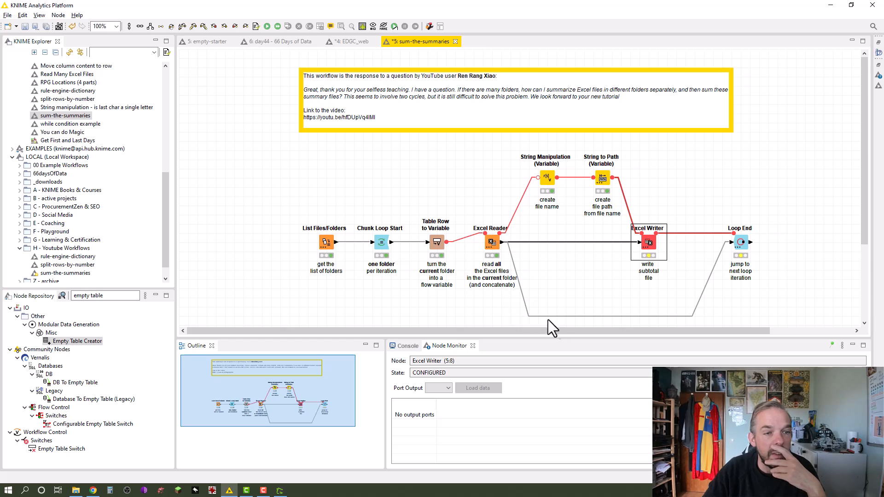
mouse_move(490, 259)
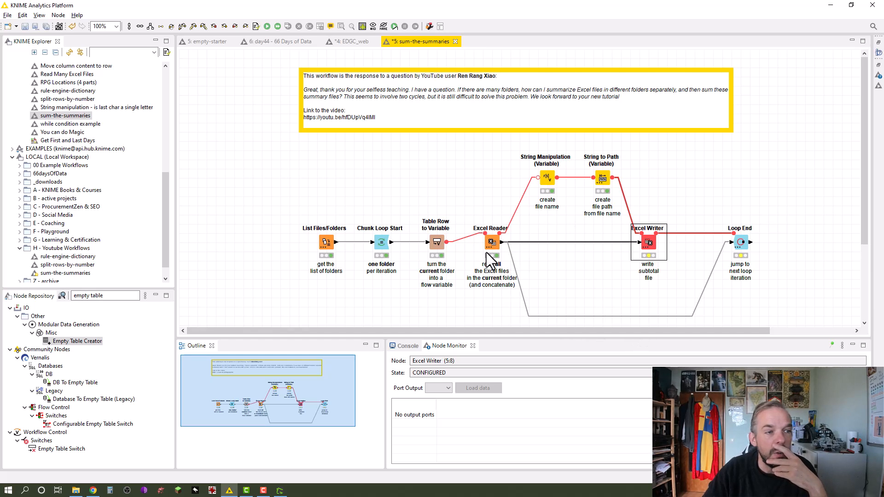
mouse_move(746, 251)
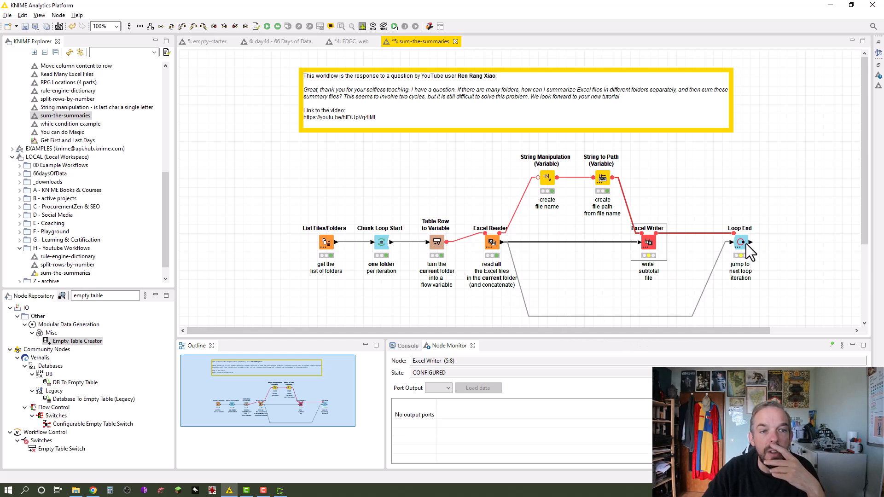
mouse_move(745, 257)
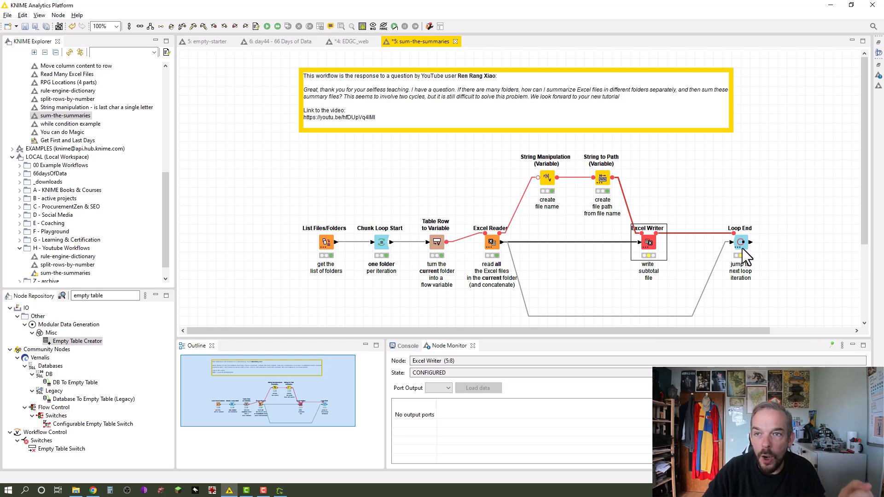
mouse_move(635, 216)
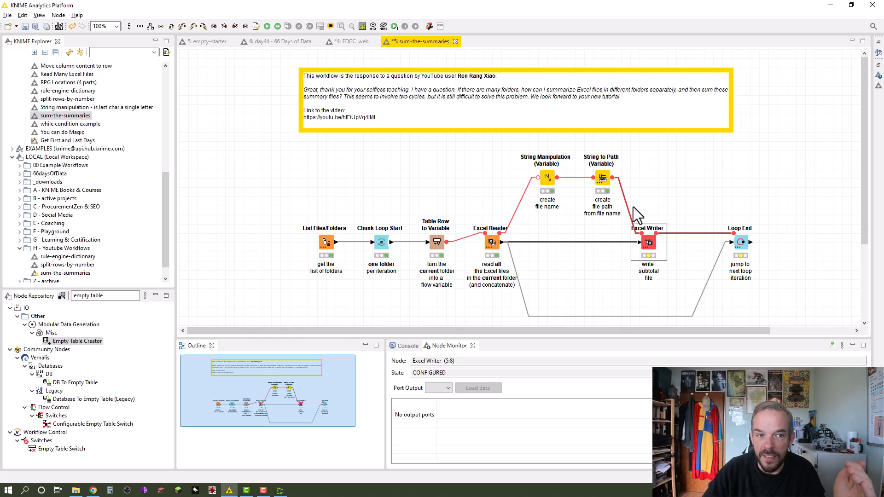
mouse_move(732, 317)
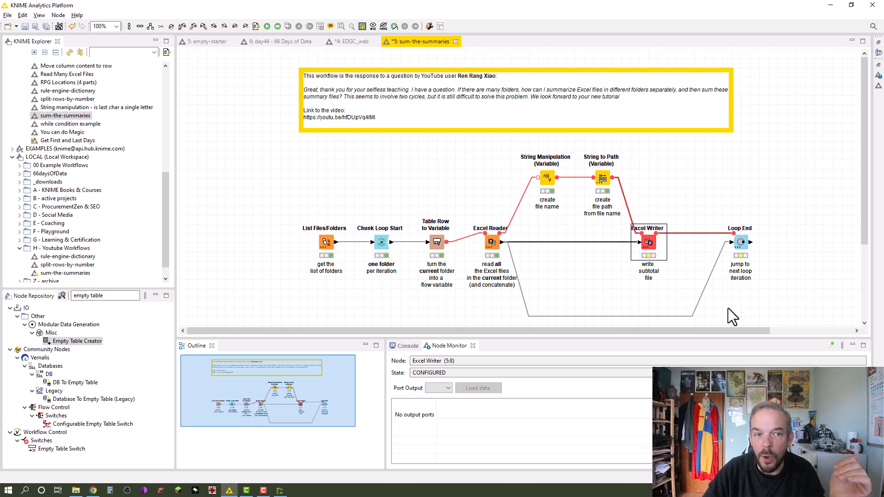
mouse_move(733, 273)
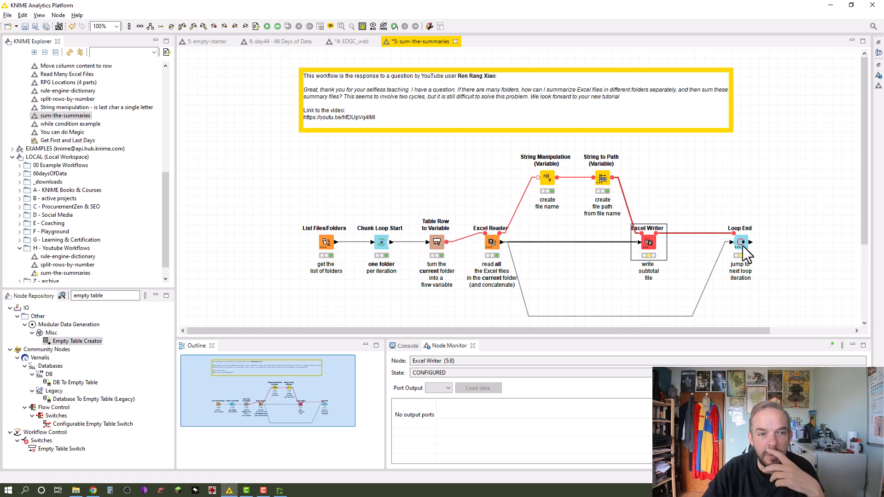
Step: Execute Loop End for 60 rows and verify subtotal-0, -1 and -2 in File Explorer
right_click(741, 243)
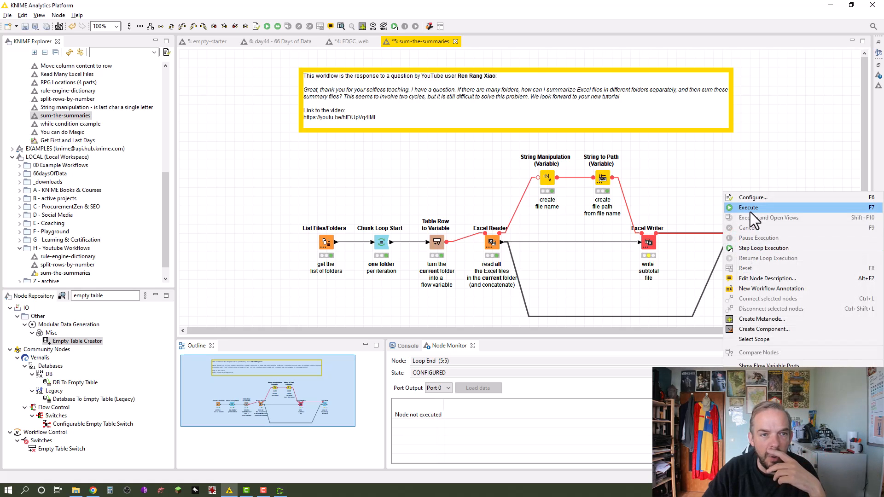
left_click(748, 208)
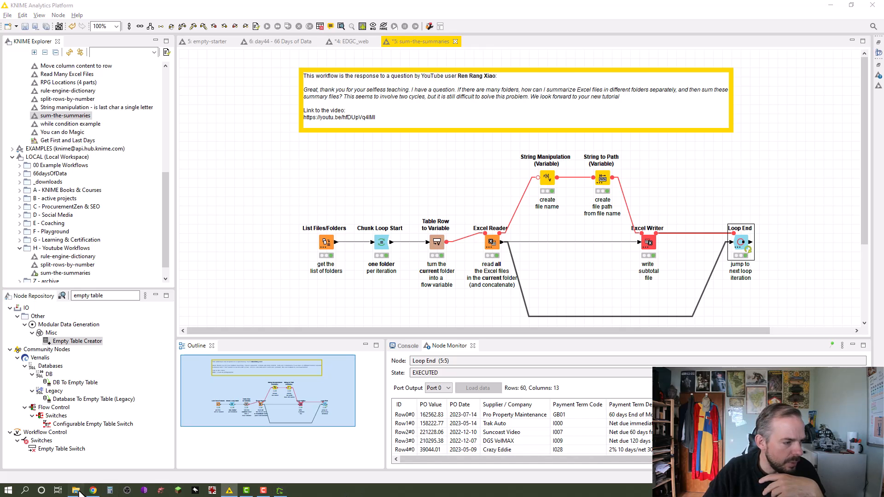
left_click(76, 490)
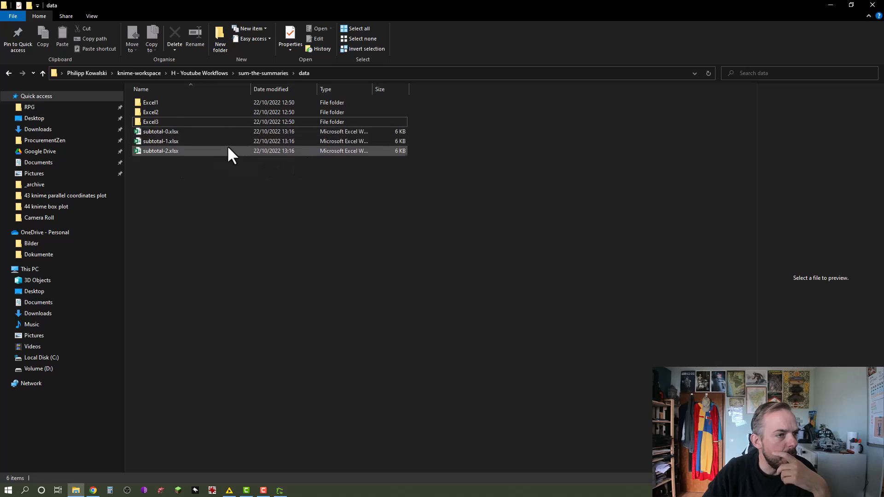
mouse_move(217, 141)
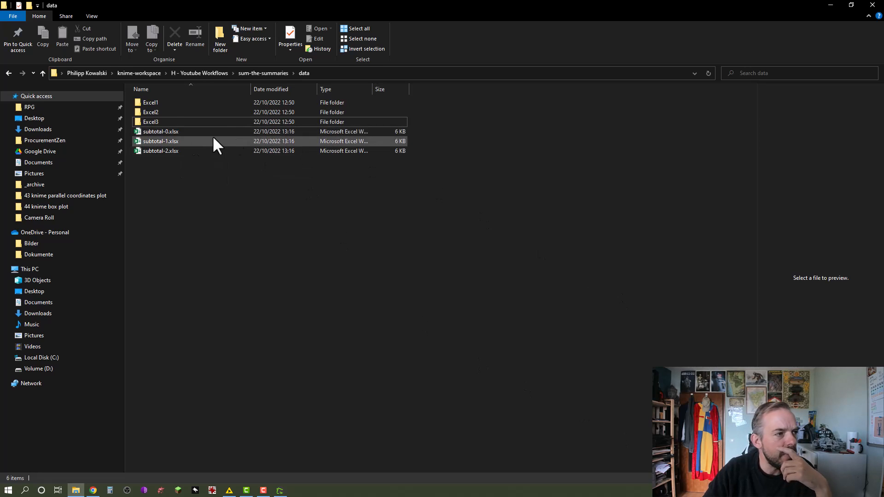
mouse_move(839, 46)
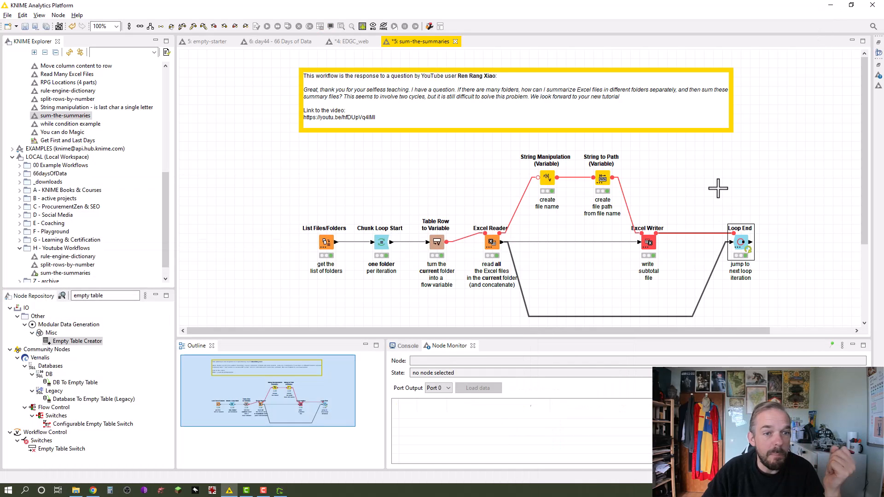
mouse_move(730, 191)
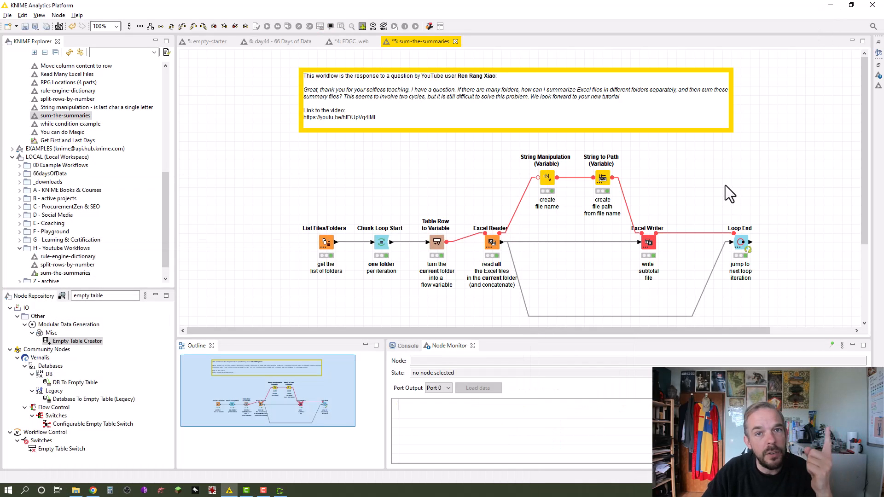